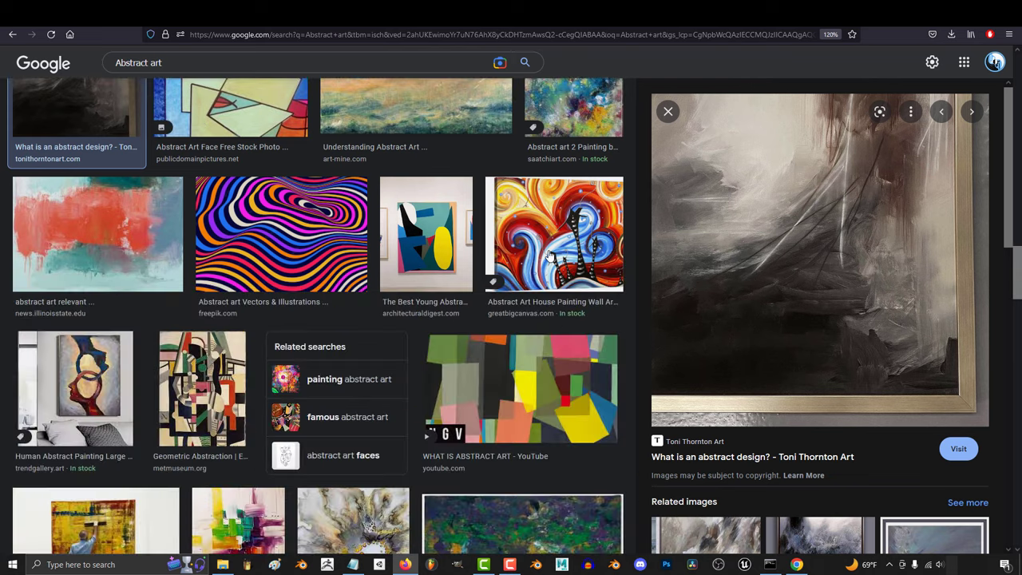
# - Show Renaissance art style results and preview The School of Athens fresco
pyautogui.click(554, 234)
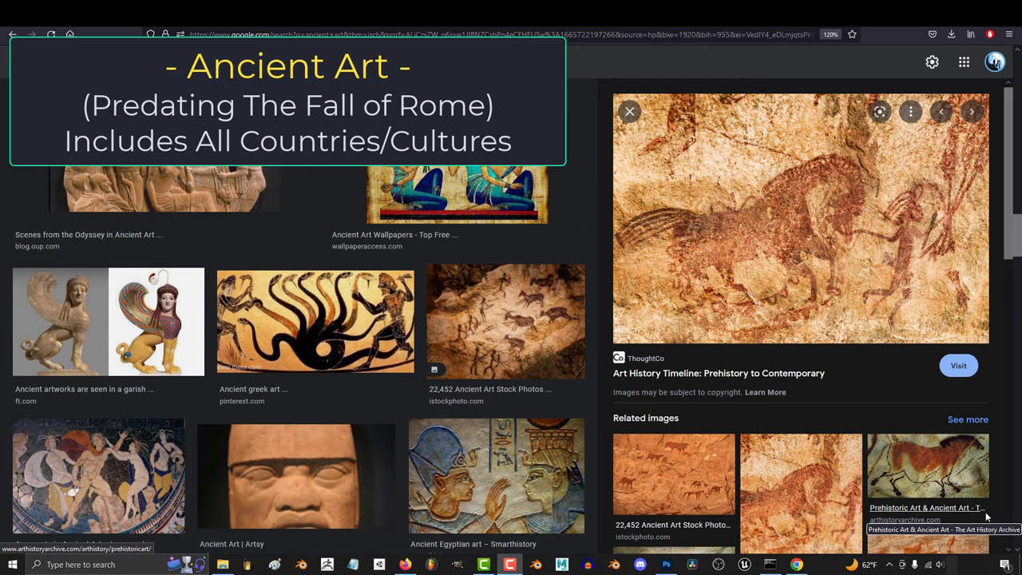
pyautogui.click(457, 164)
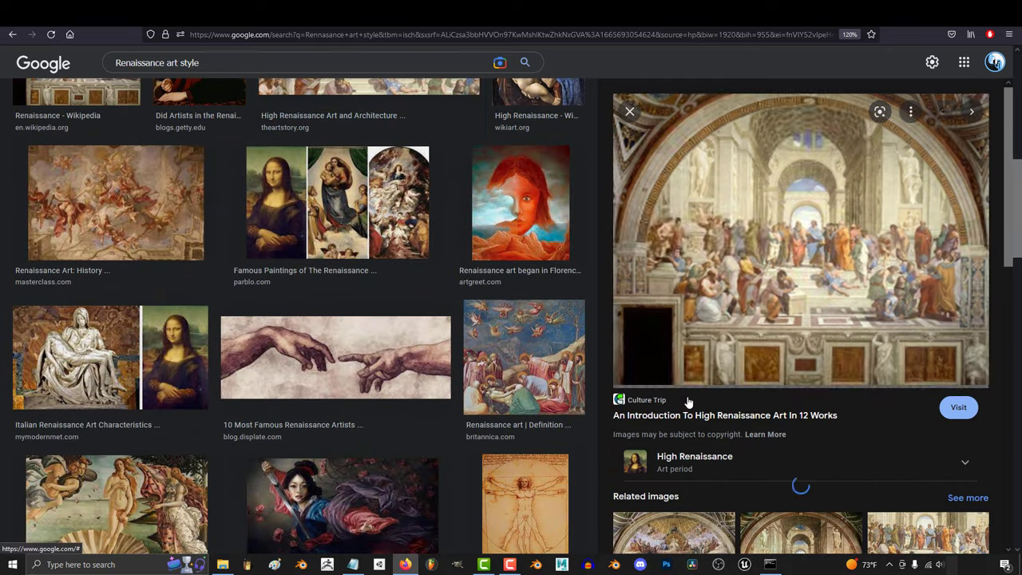
# - Browse further Renaissance results, previewing the famous paintings collage
pyautogui.scroll(-3)
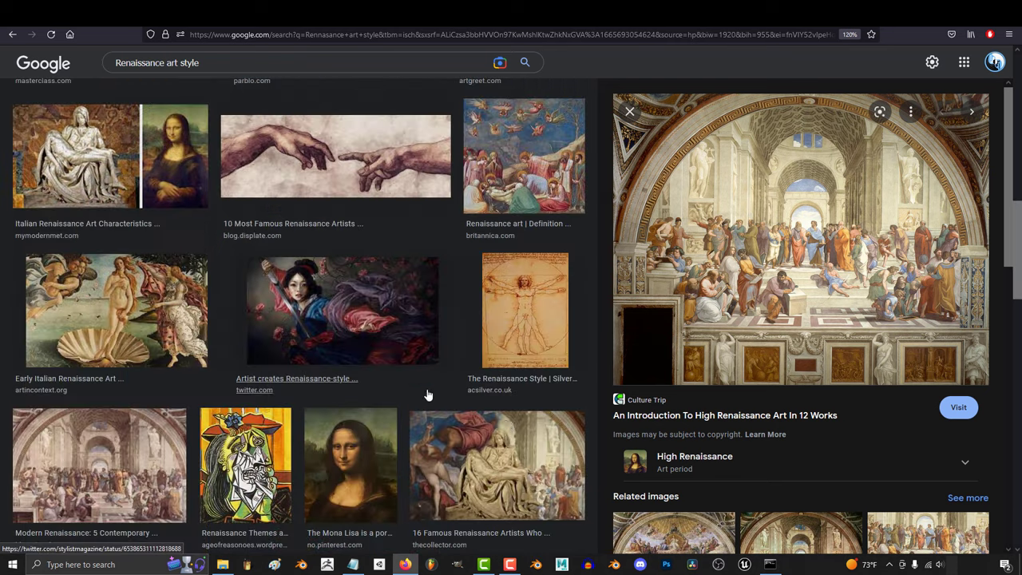
pyautogui.click(495, 463)
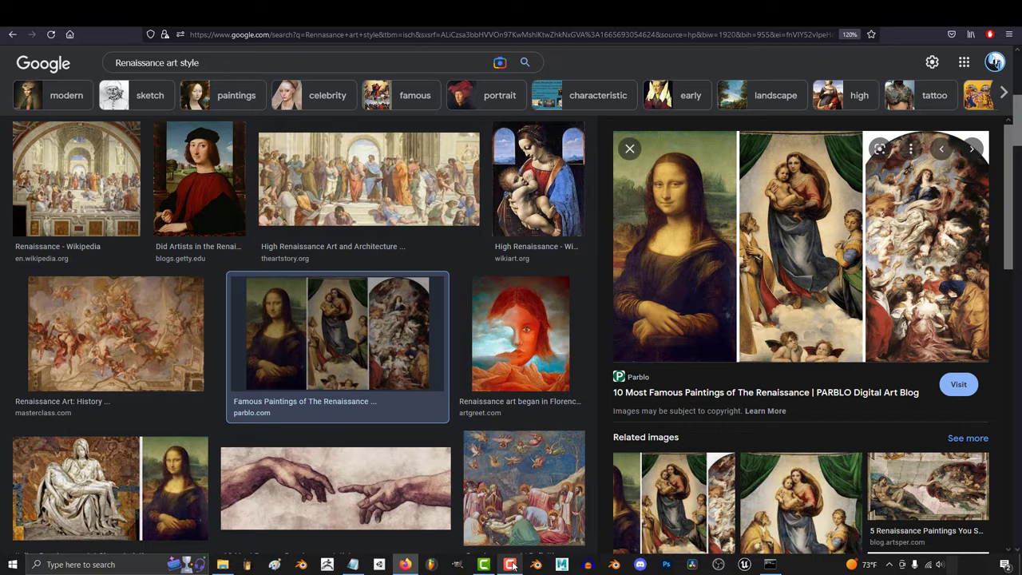
pyautogui.scroll(-3)
pyautogui.write('rococo')
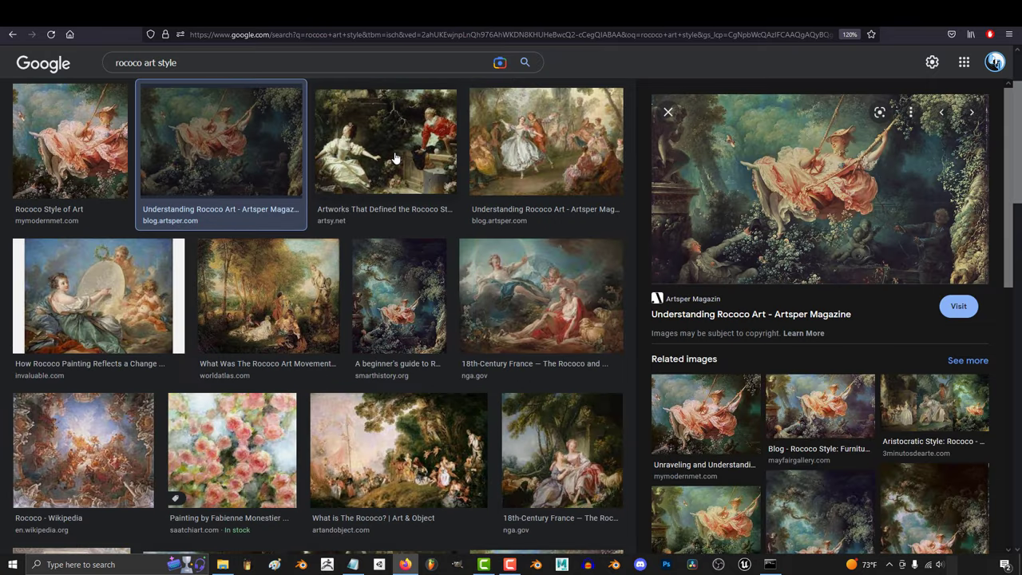
# - Preview several rococo paintings, then the Line Art Angel Poster among line art results
pyautogui.click(385, 141)
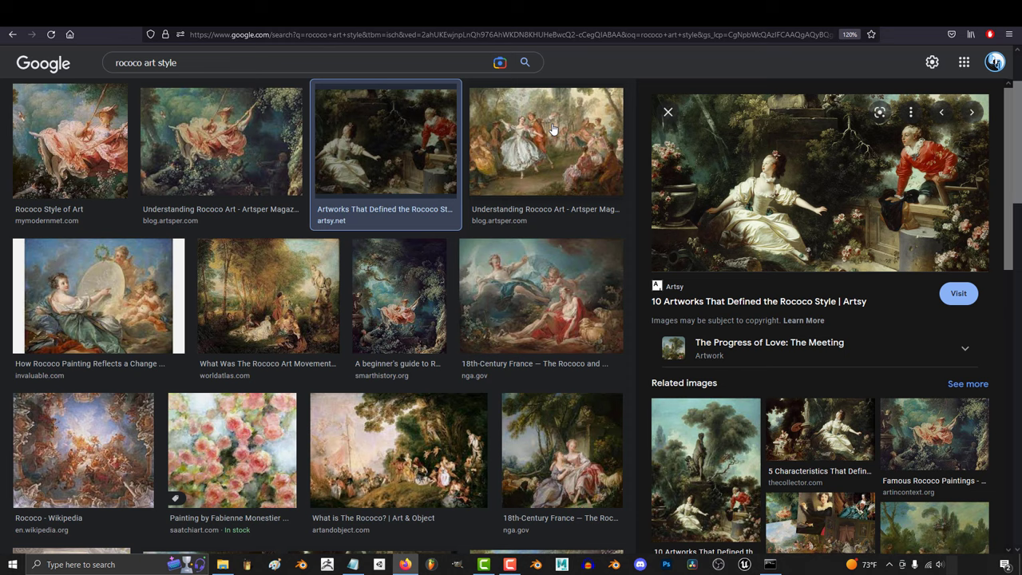
pyautogui.click(546, 141)
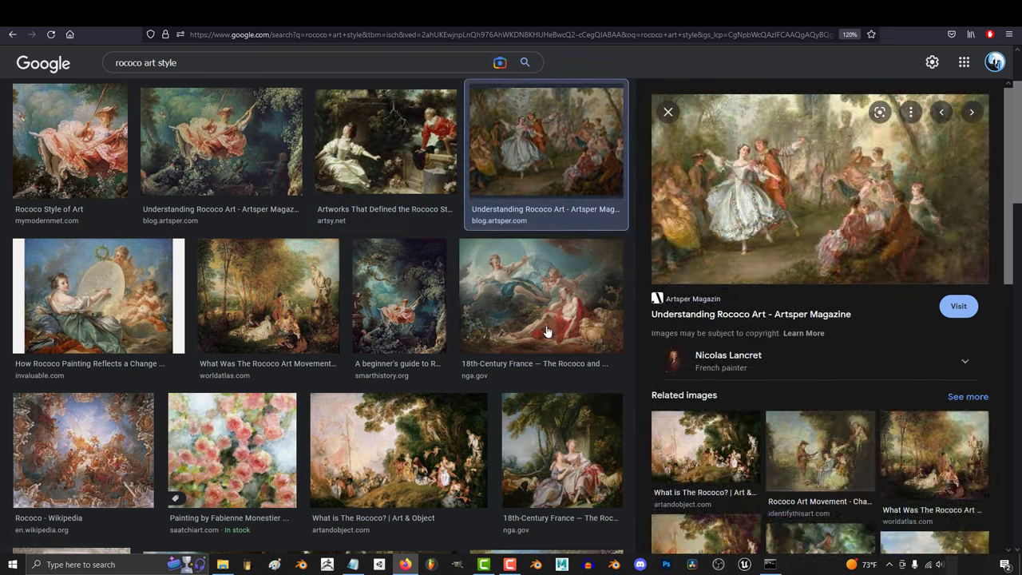
pyautogui.click(399, 294)
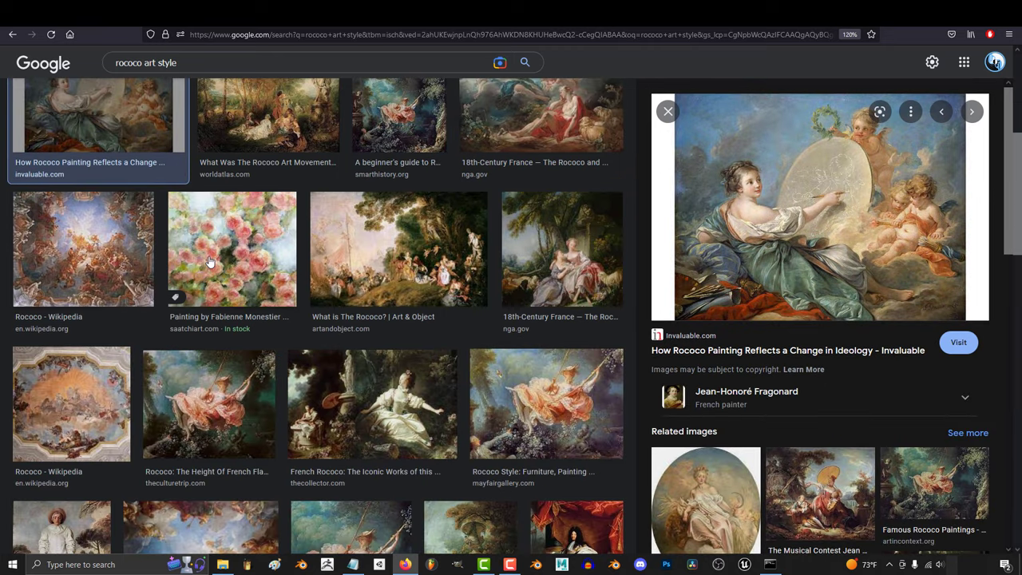
pyautogui.click(562, 249)
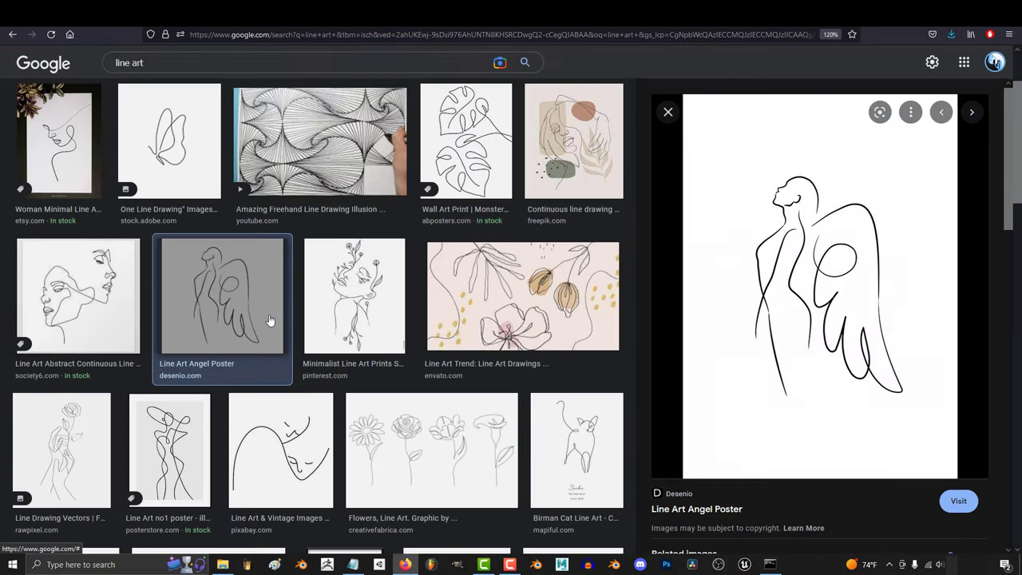
# - Preview the minimalist floral line art print and browse on toward cubism results
pyautogui.click(354, 296)
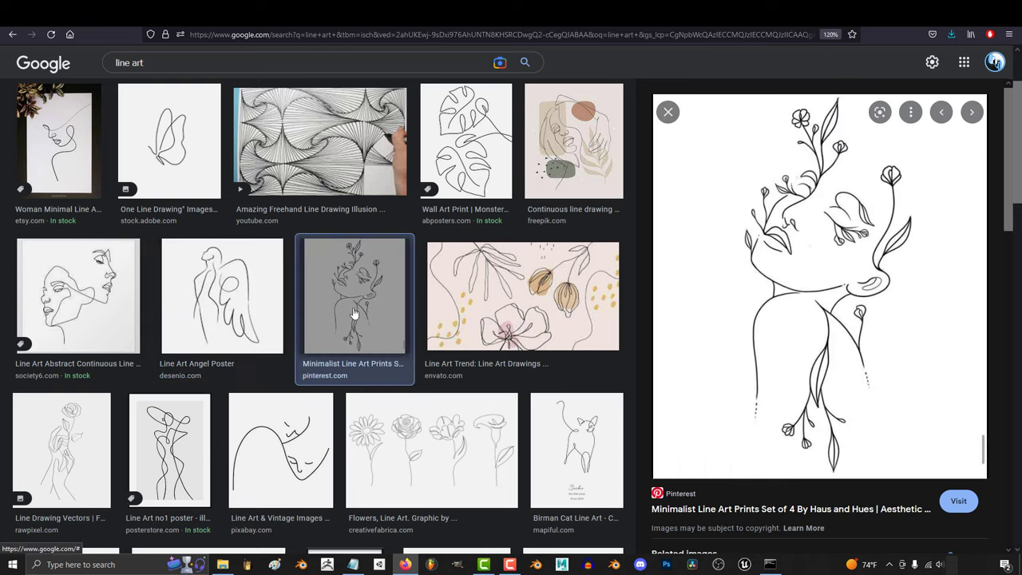
pyautogui.scroll(-3)
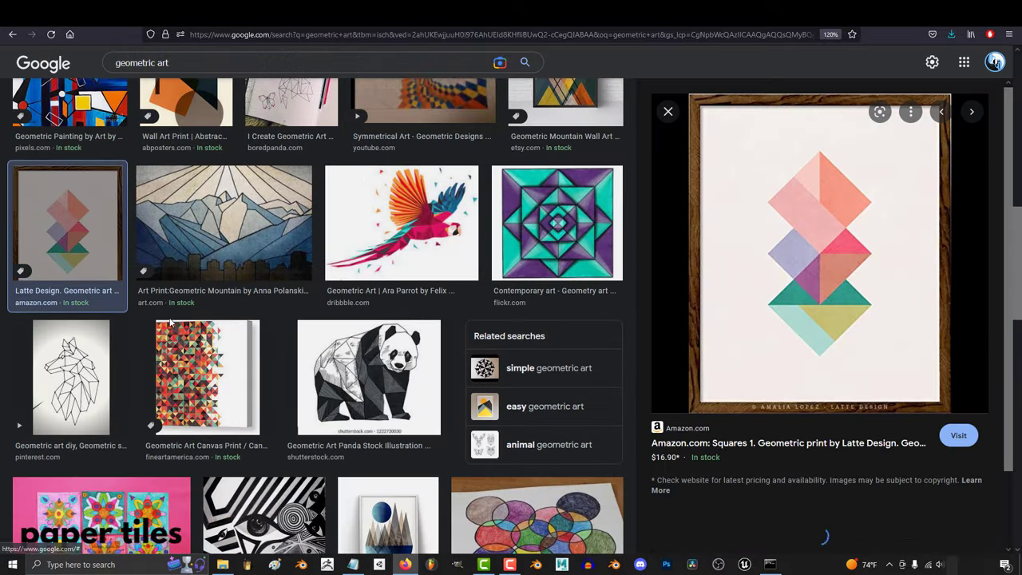
pyautogui.scroll(-3)
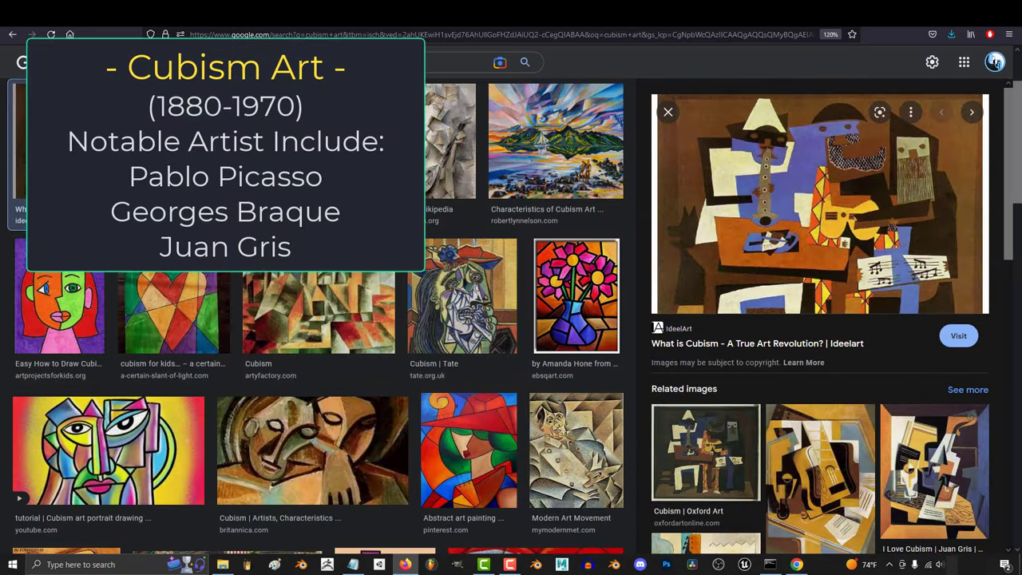
# - Preview a brown cubist figure painting, then search "abstract art" and preview a result
pyautogui.click(429, 141)
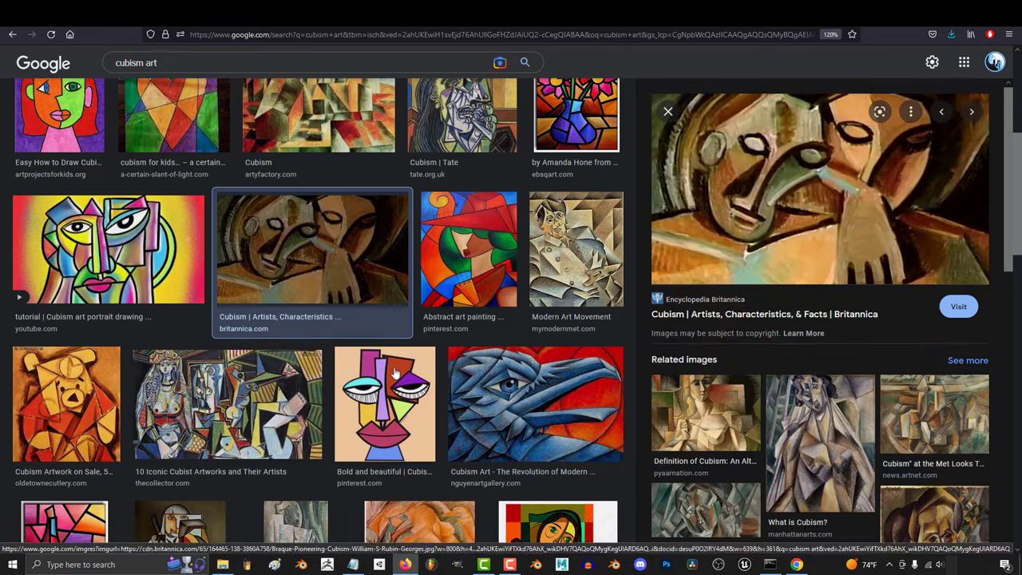
pyautogui.click(67, 403)
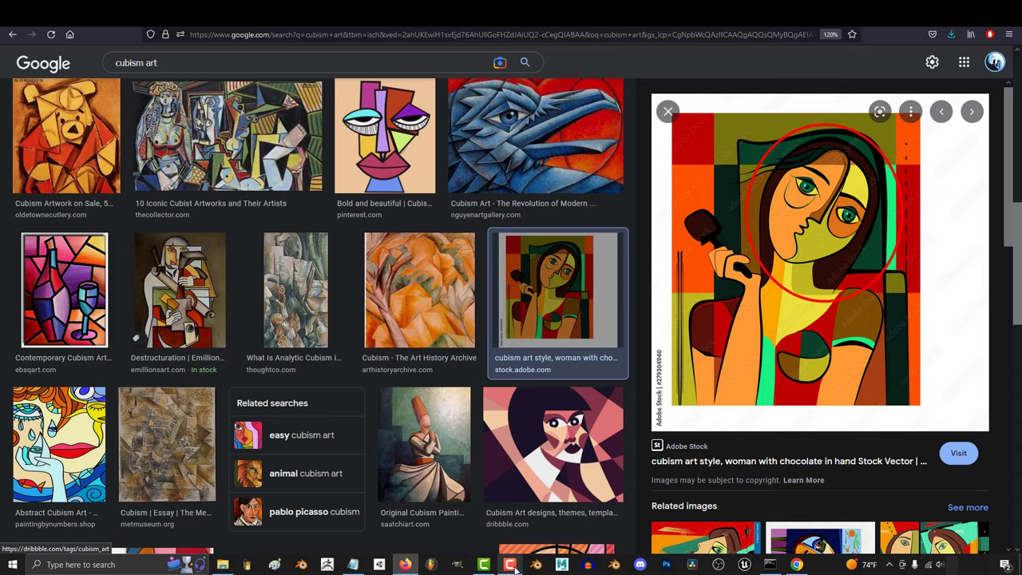
pyautogui.write('abstract art')
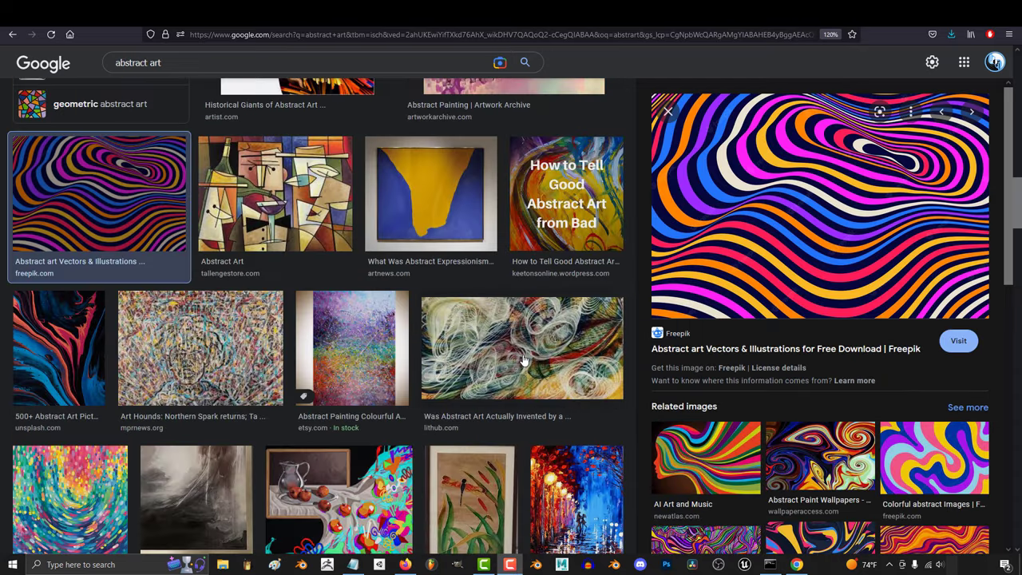
pyautogui.click(524, 348)
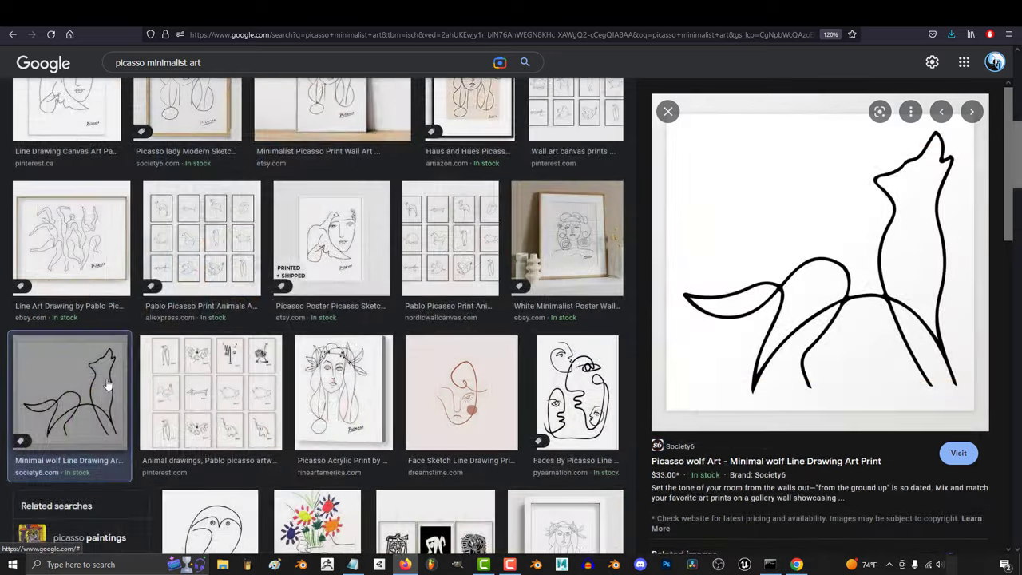
# - Search "minimalist architecture" and then "Romanticism art"
pyautogui.write('minimalist architecture')
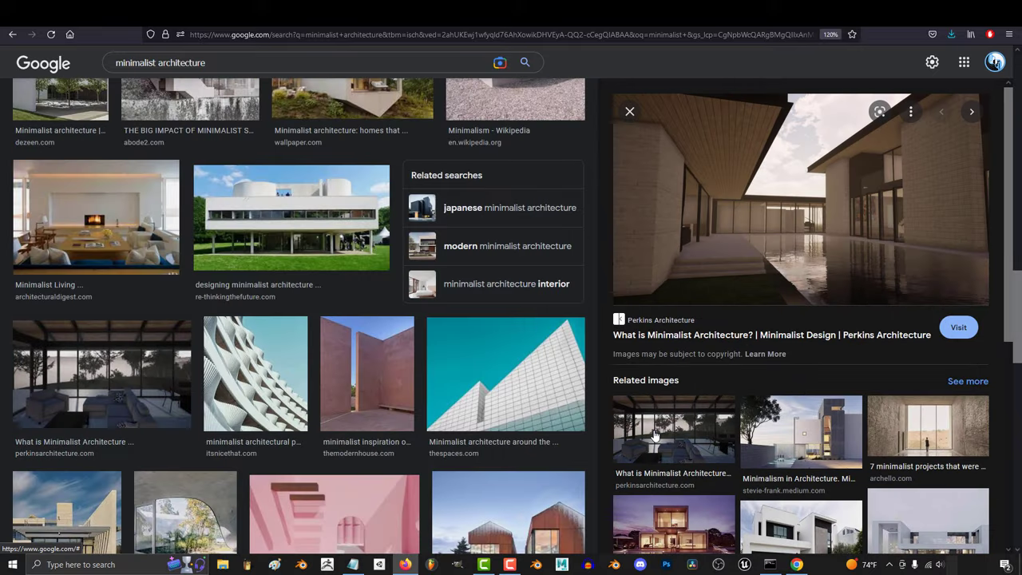
pyautogui.write('Romanticism art')
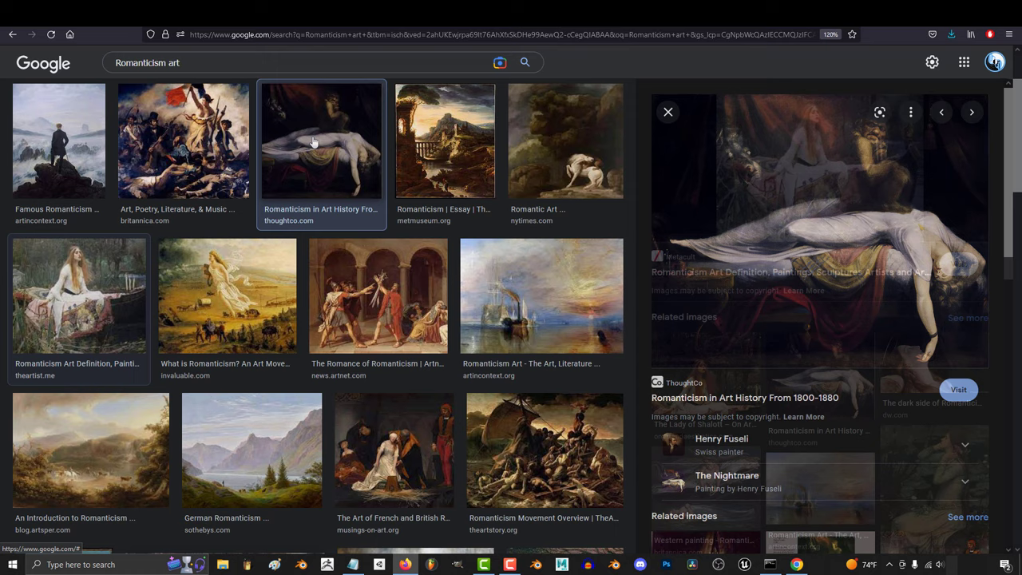
# - Preview the Lady of Shalott and other Romanticism and fantasy paintings
pyautogui.click(80, 295)
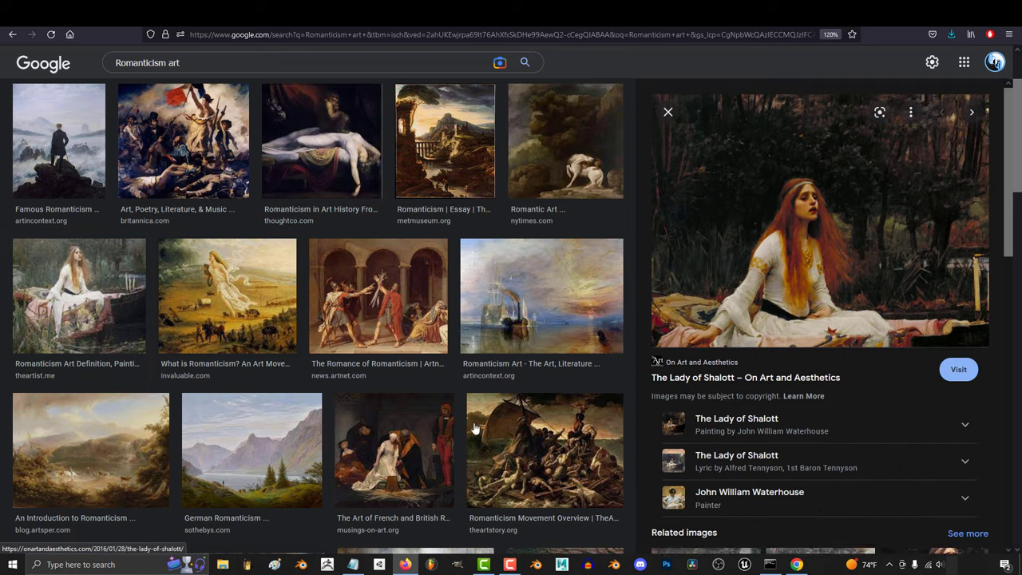
pyautogui.click(227, 296)
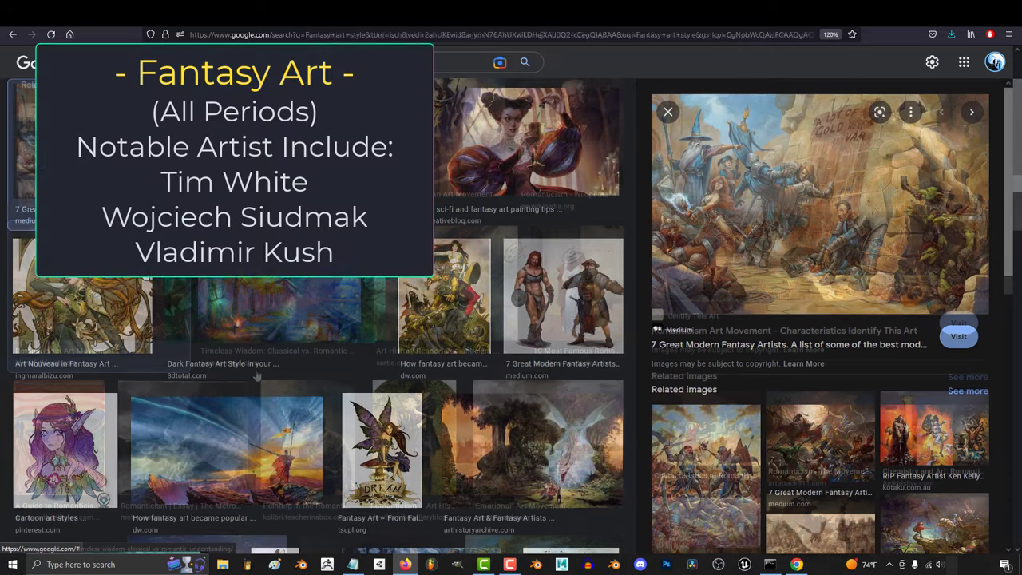
pyautogui.click(84, 294)
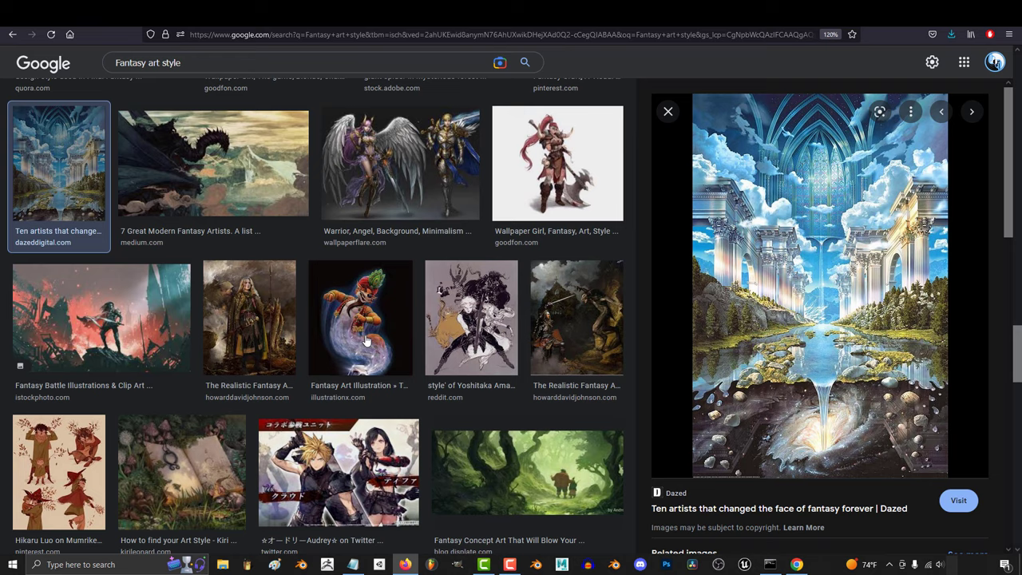
pyautogui.scroll(-3)
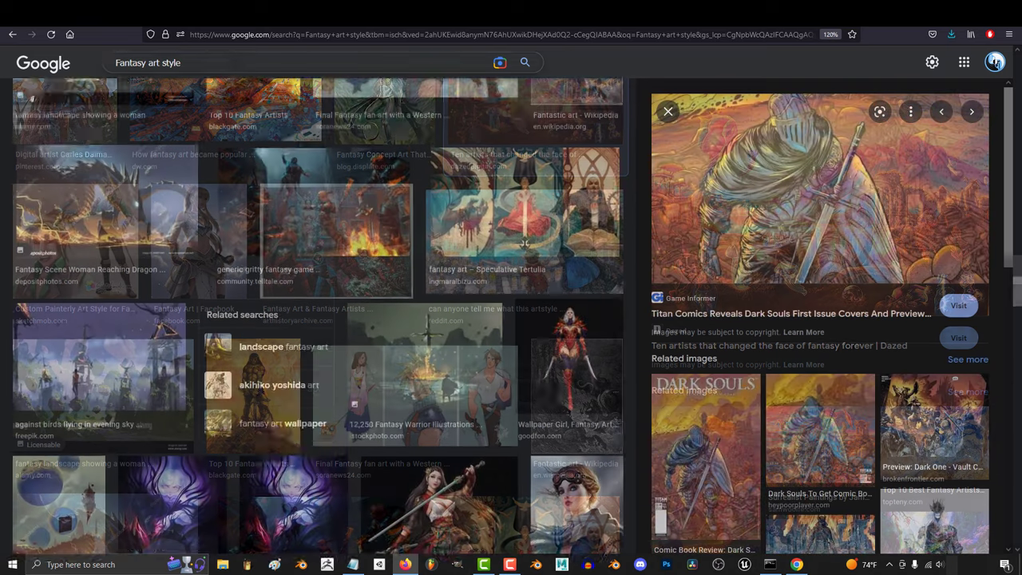
pyautogui.click(425, 285)
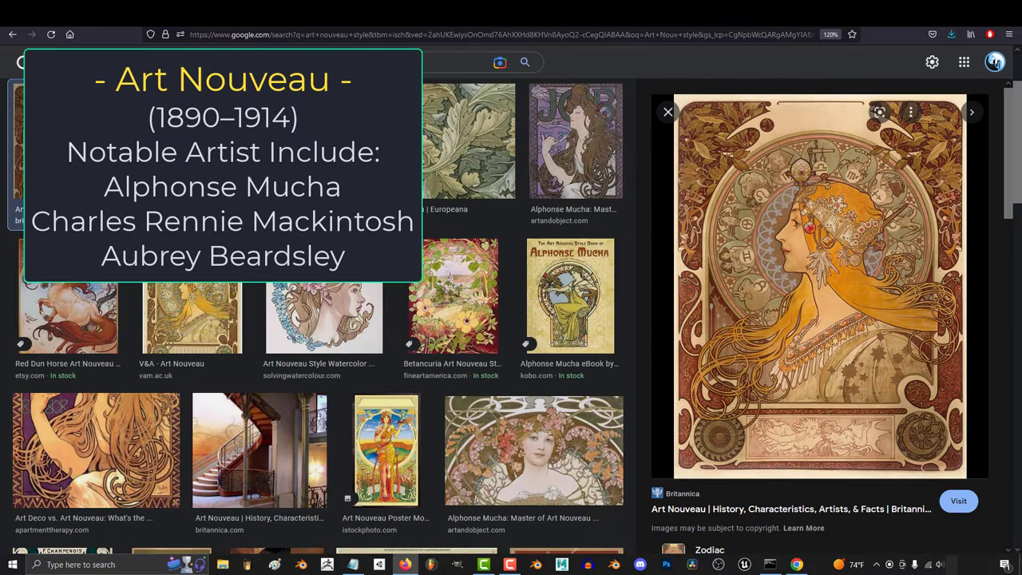
# - Preview Art Nouveau works including the Mucha portrait, then enlarge The Great Wave off Kanagawa
pyautogui.click(175, 140)
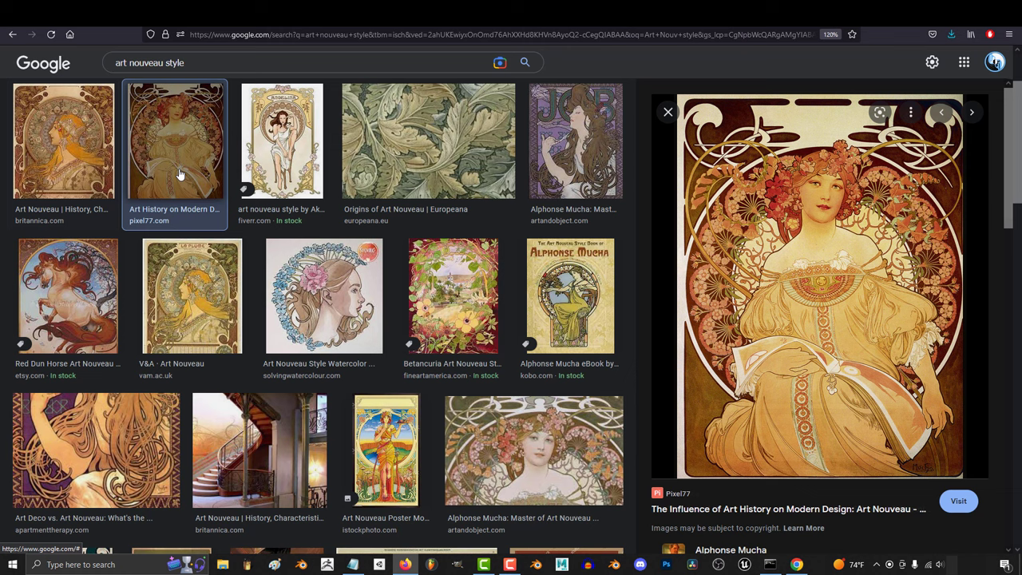
pyautogui.click(667, 112)
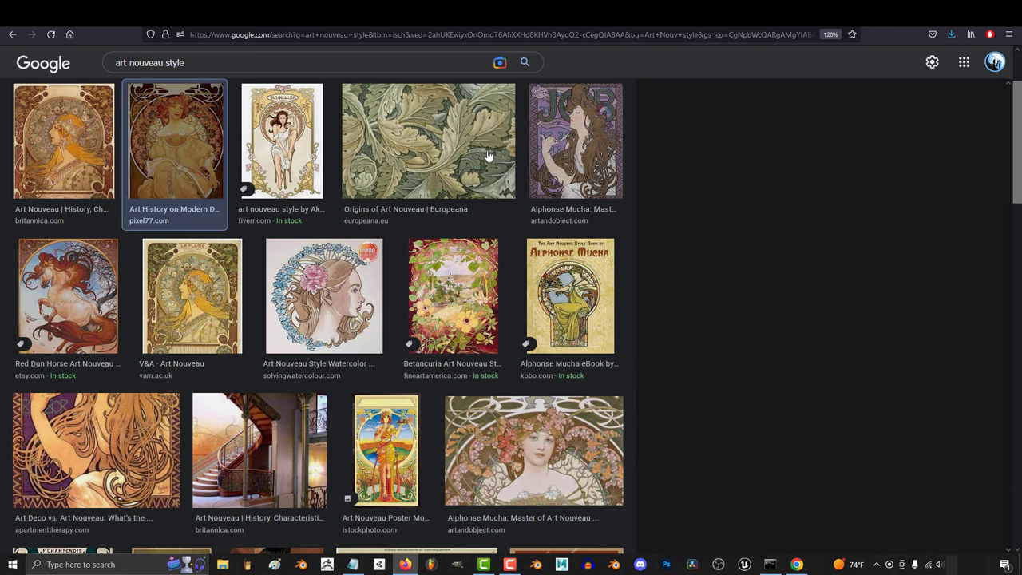
pyautogui.click(428, 140)
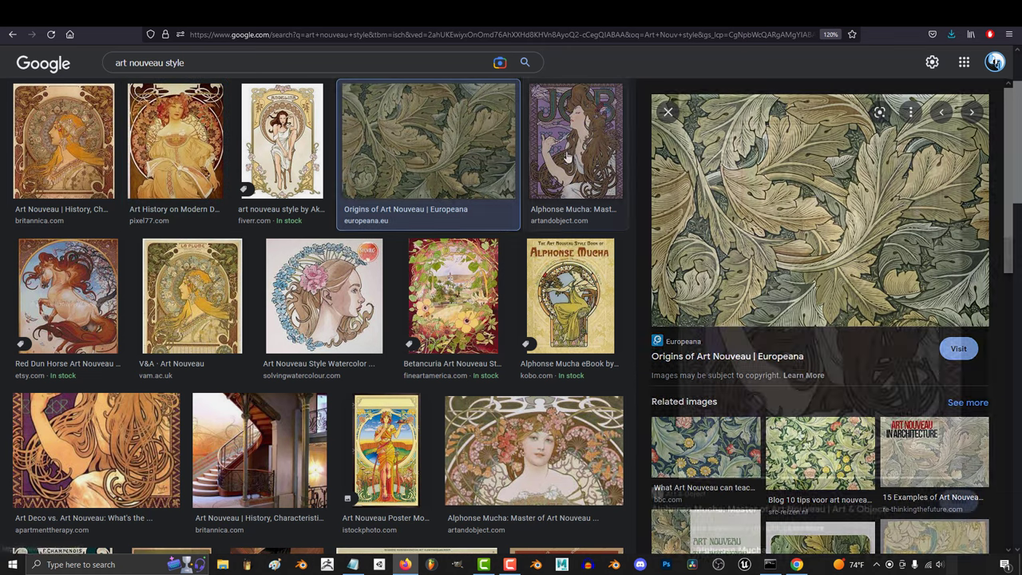
pyautogui.click(67, 295)
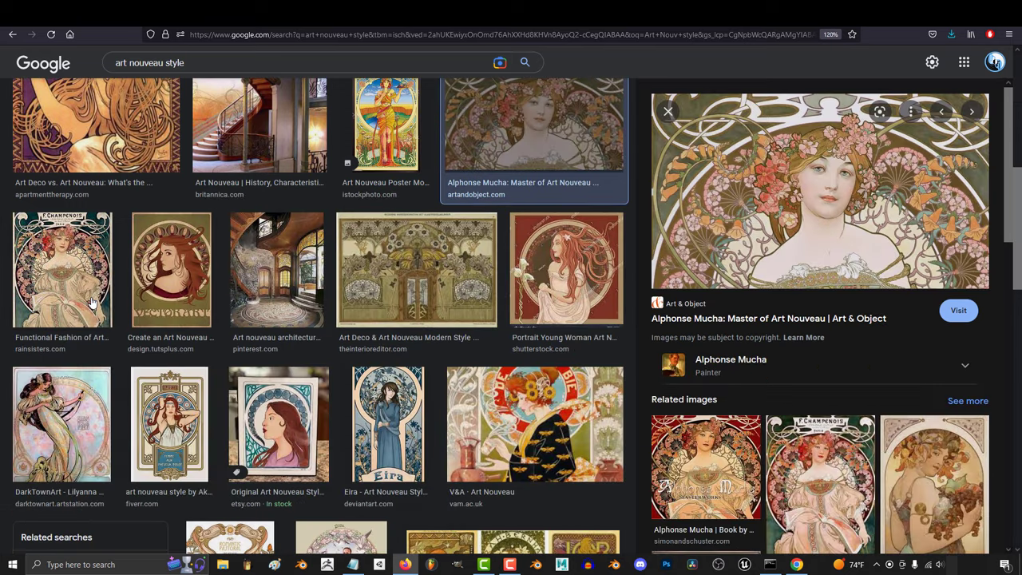
pyautogui.click(61, 269)
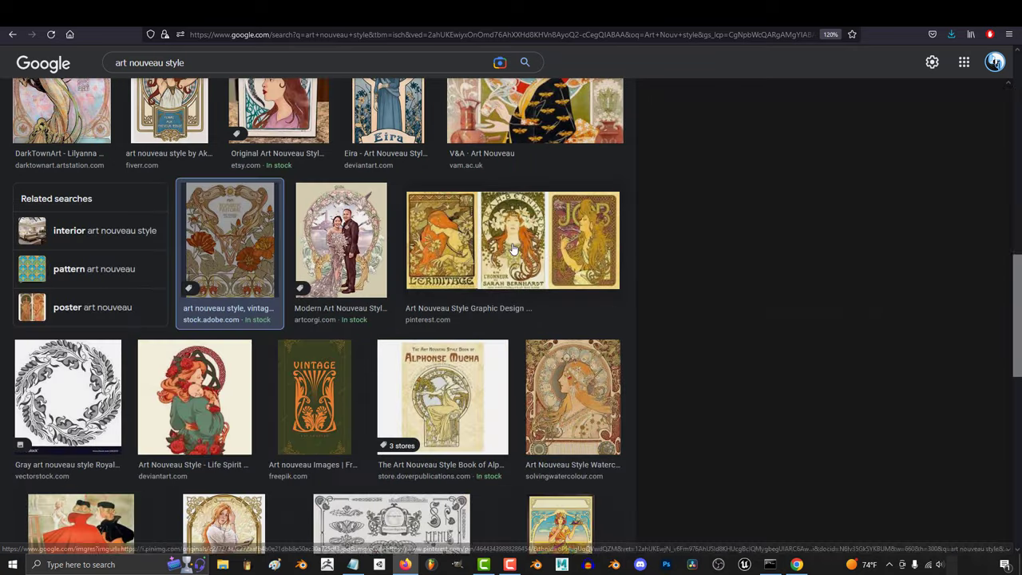
pyautogui.click(511, 239)
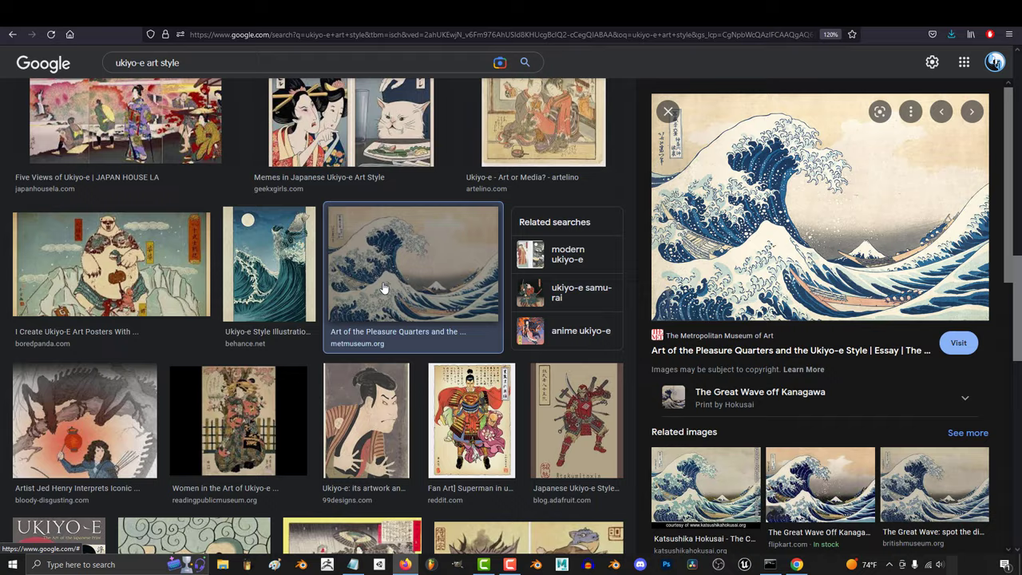
# - Search "bijinga art style" and preview bijinga and impressionist artworks
pyautogui.write('bijinga art style')
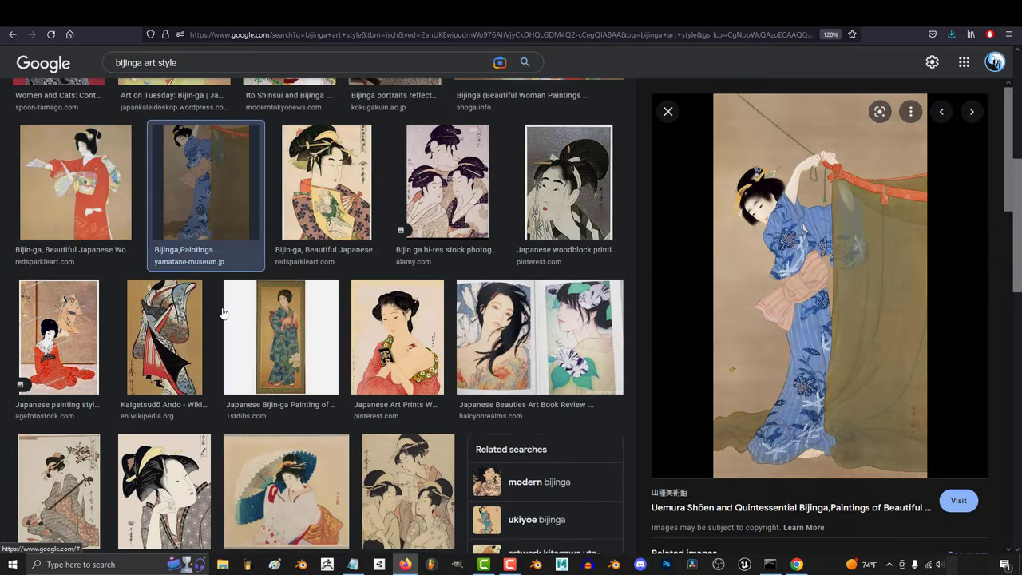
pyautogui.click(163, 136)
pyautogui.write('impressionist art')
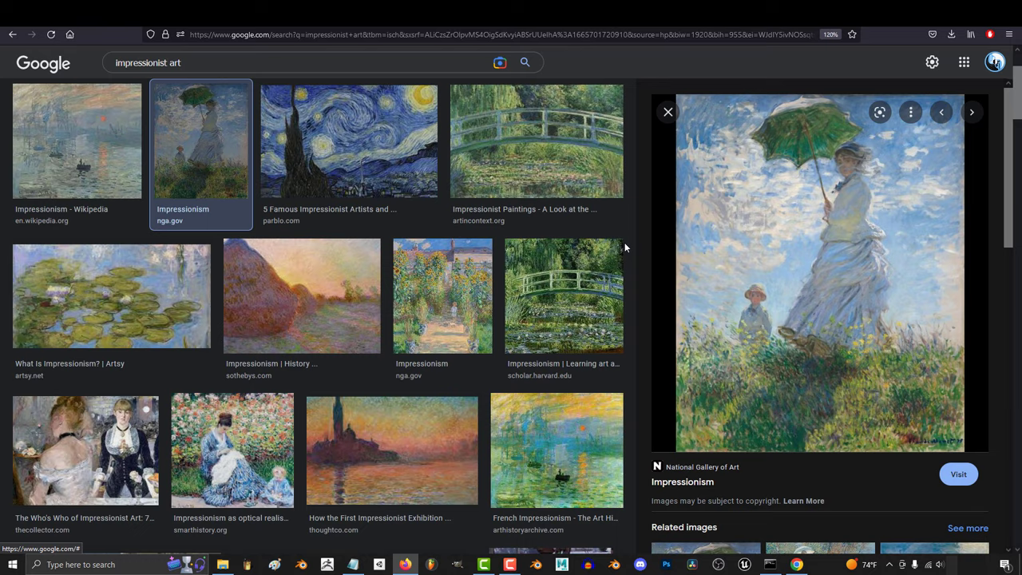
pyautogui.click(535, 140)
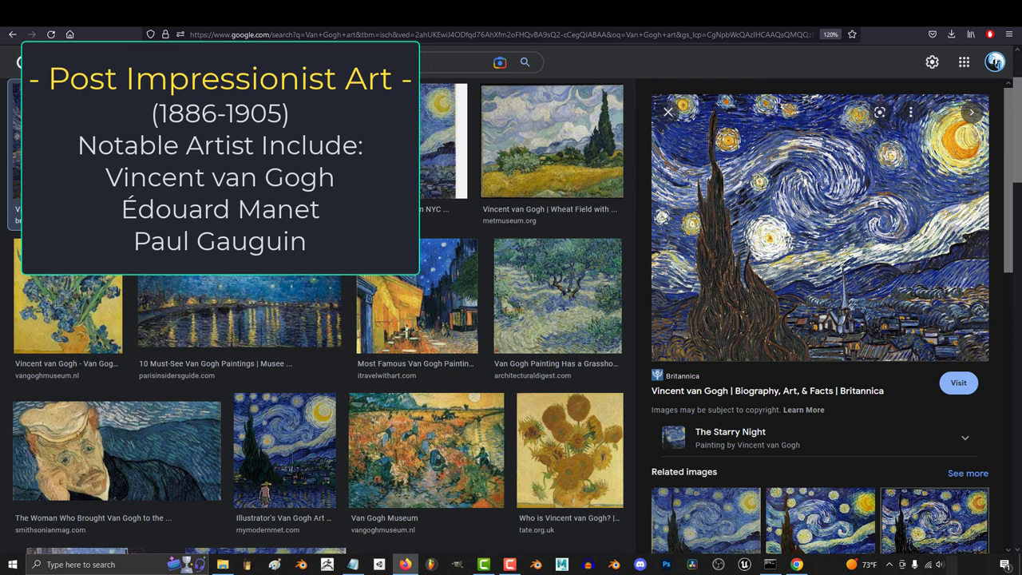
# - Preview Van Gogh's Wheat Field with Cypresses, Starry Night Over the Rhône and Café Terrace at Night
pyautogui.click(552, 141)
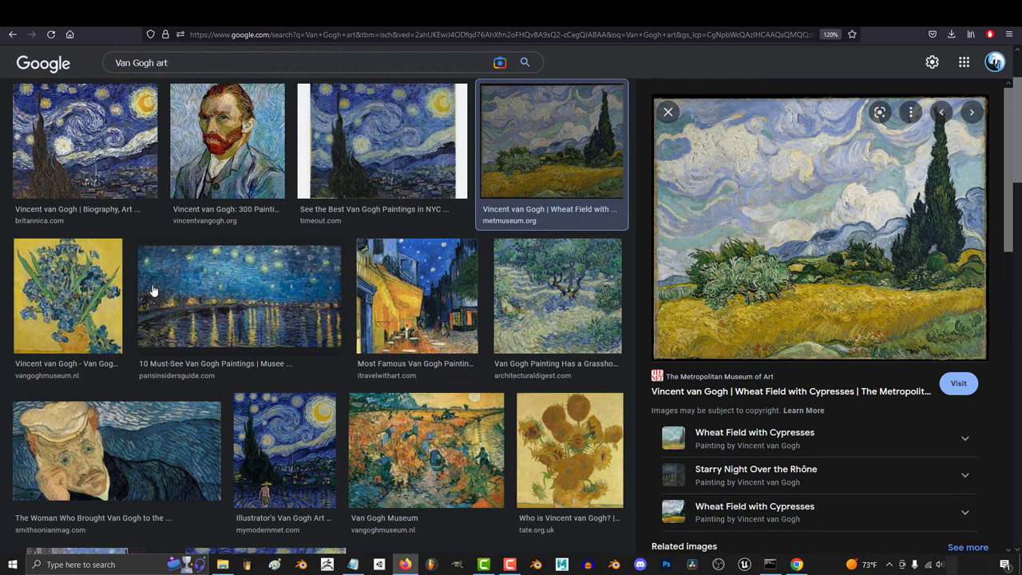
pyautogui.click(240, 295)
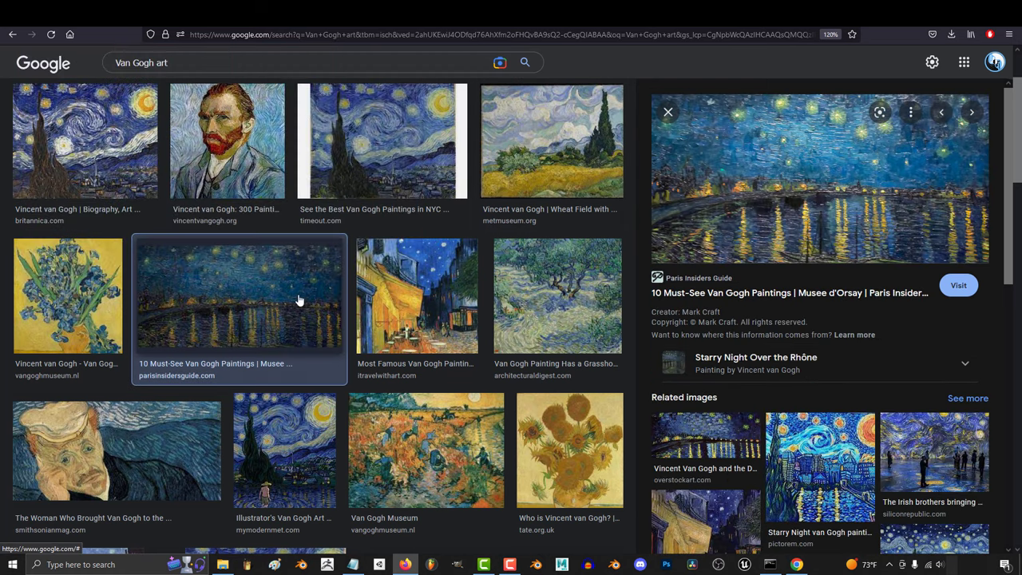
pyautogui.click(416, 295)
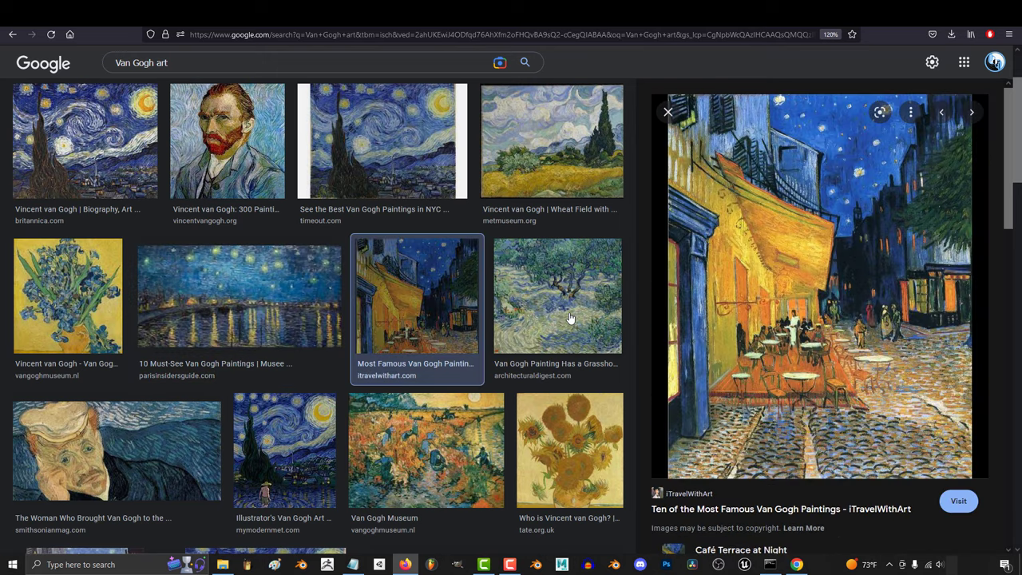
# - Bring up Realism art results in place of the Van Gogh paintings
pyautogui.click(557, 294)
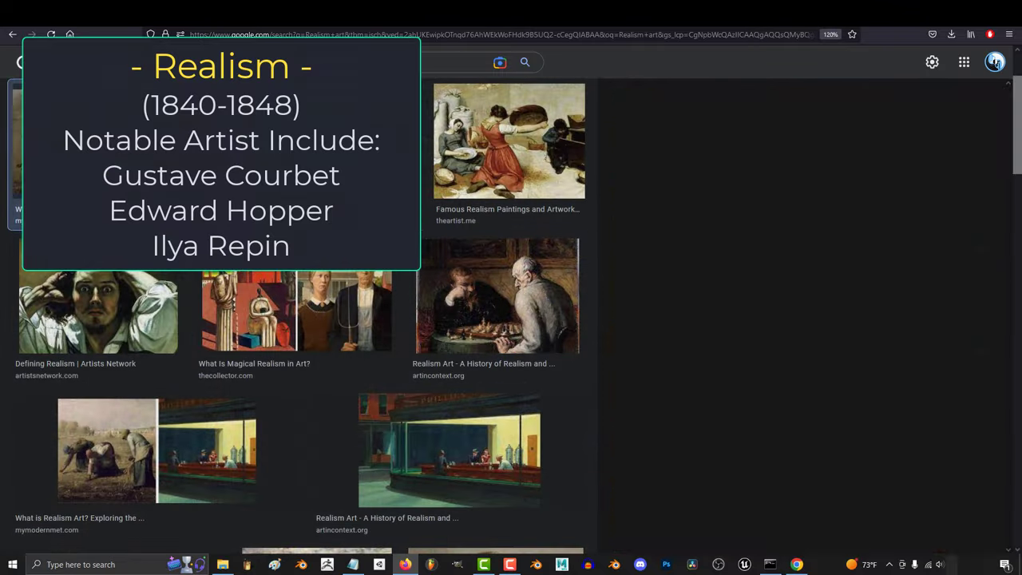
# - Preview Realism paintings including the old town street scene and the Social Realism crowd
pyautogui.click(508, 141)
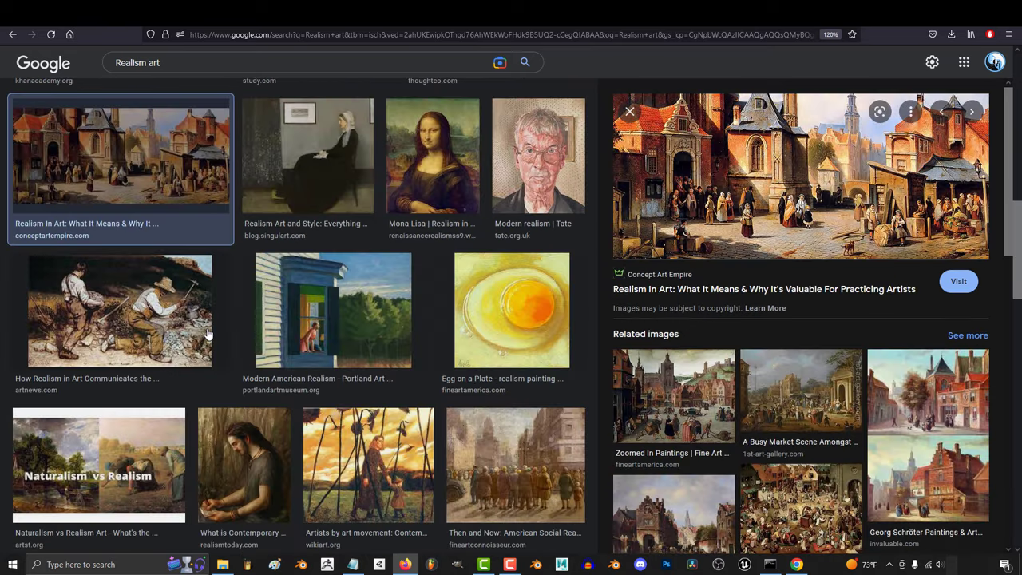
pyautogui.click(514, 465)
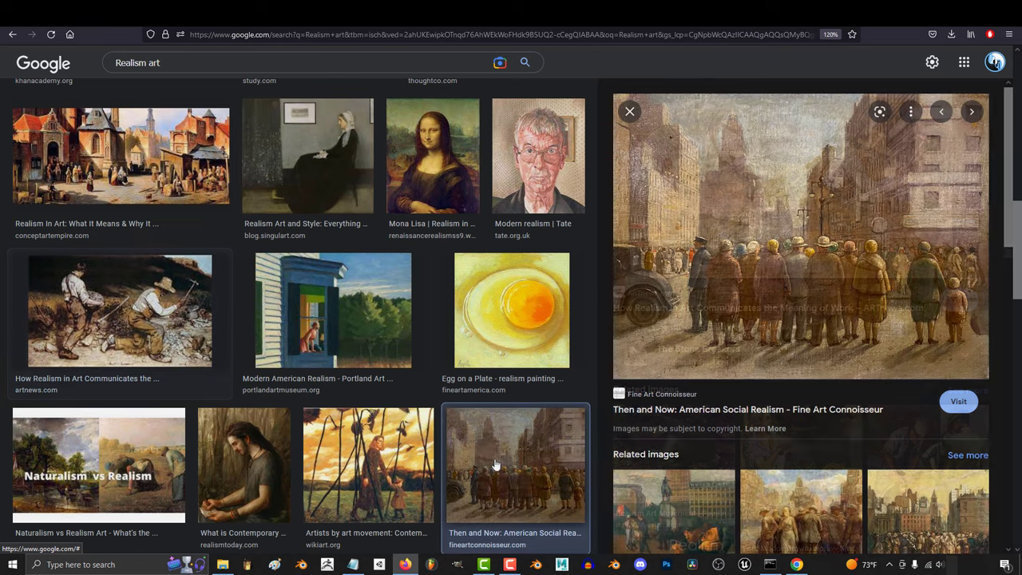
pyautogui.scroll(-3)
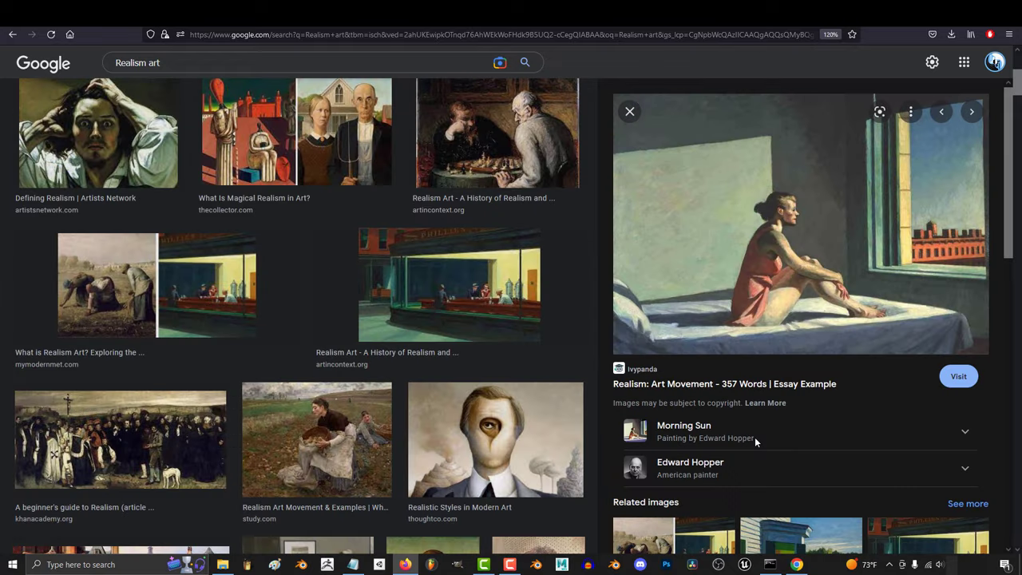
pyautogui.click(971, 112)
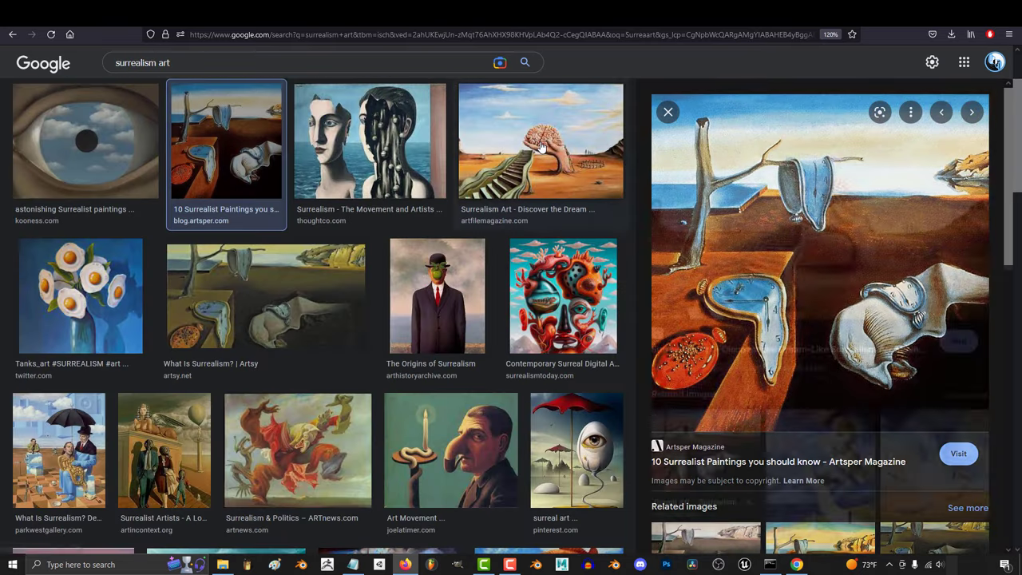
# - Preview the brain-on-stairs surreal painting and the Surrealism in Fantasy Art image
pyautogui.click(540, 140)
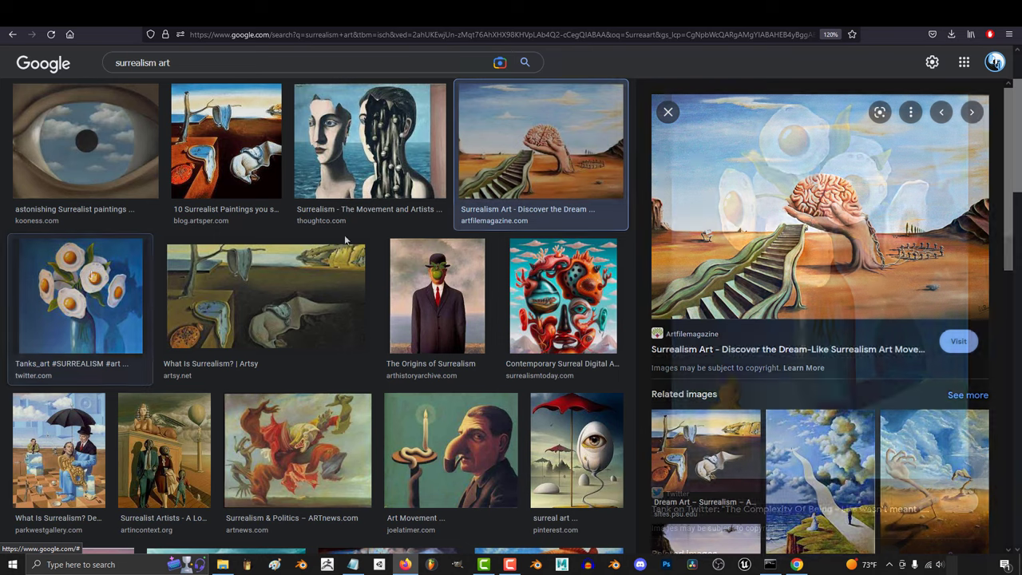
pyautogui.click(80, 295)
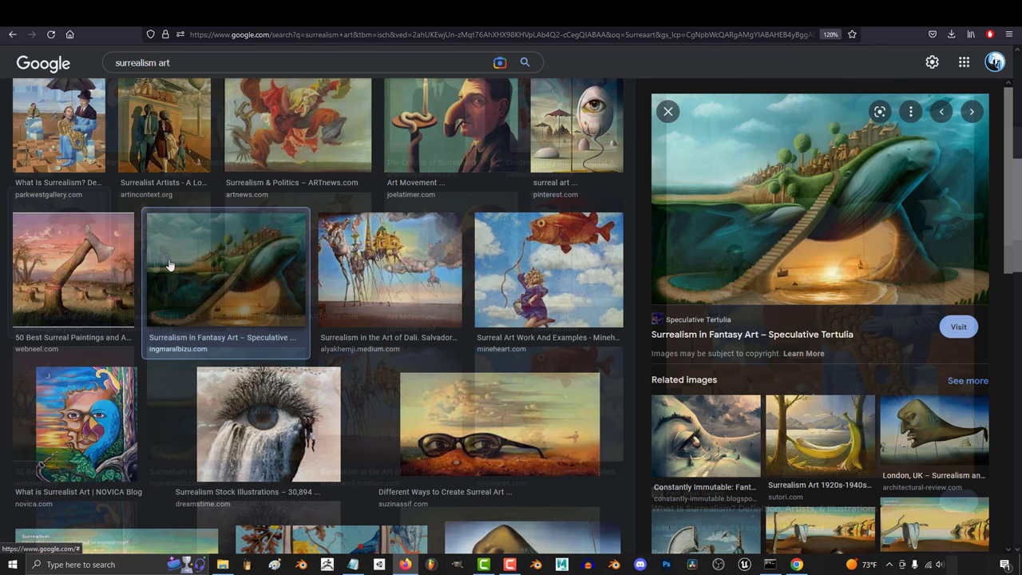
pyautogui.click(73, 268)
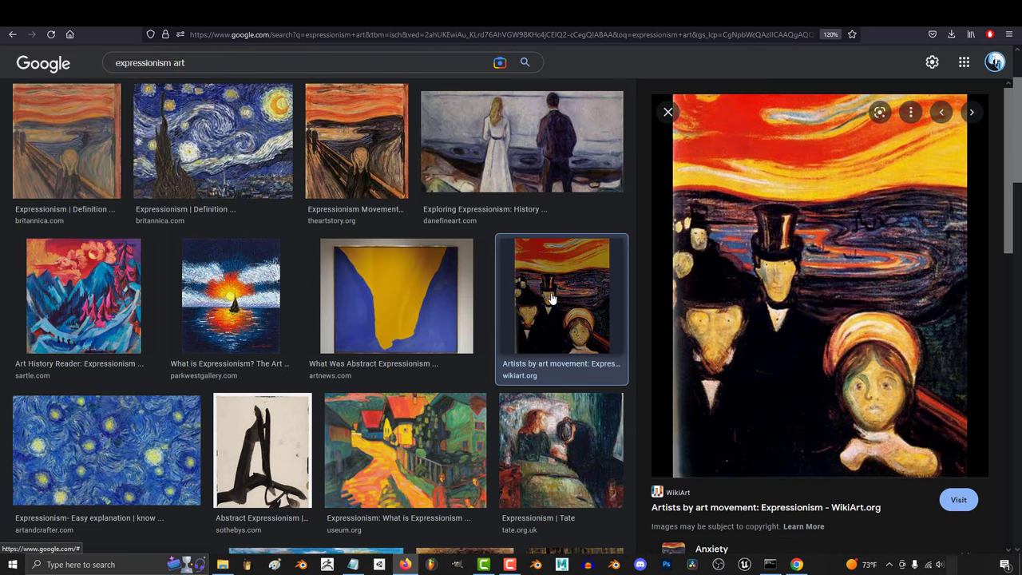
# - Enlarge Edvard Munch's The Kiss among the expressionism results
pyautogui.click(230, 295)
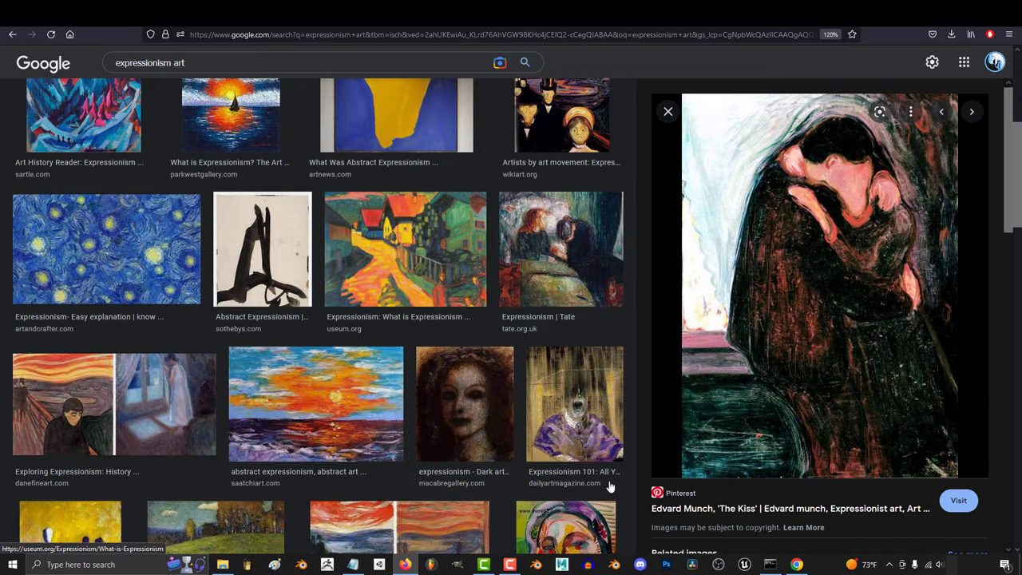
pyautogui.click(573, 402)
pyautogui.write('pop')
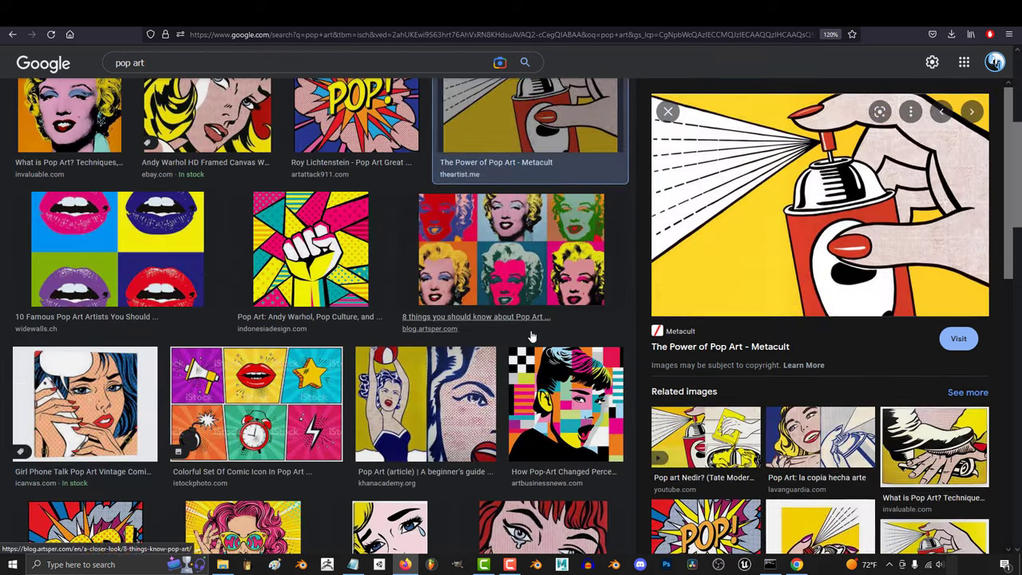
# - Preview the 'Girl Phone Talk Pop Art Vintage Comic' image and a neighbouring pop art result
pyautogui.click(84, 403)
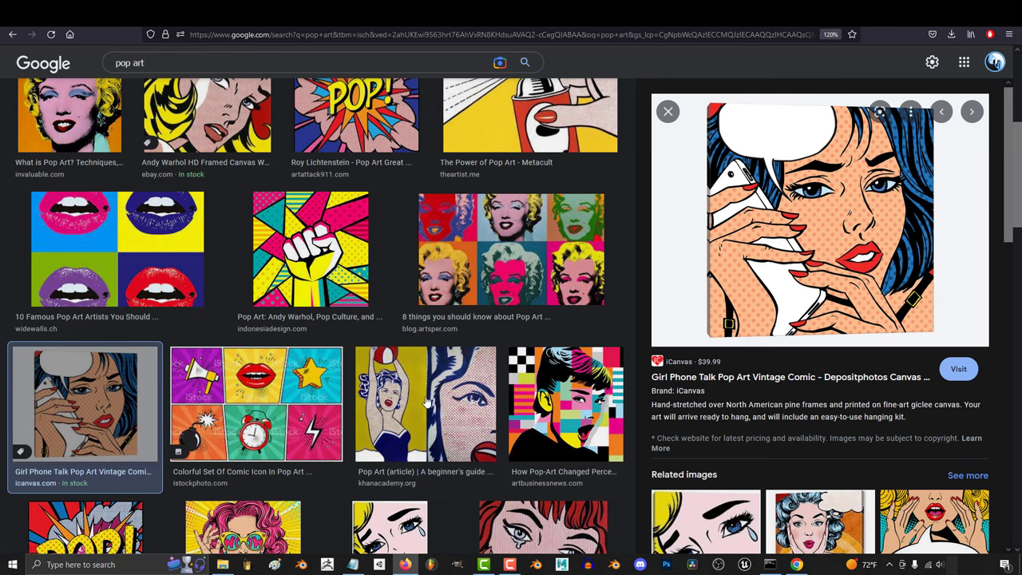
pyautogui.click(255, 402)
pyautogui.write('modern')
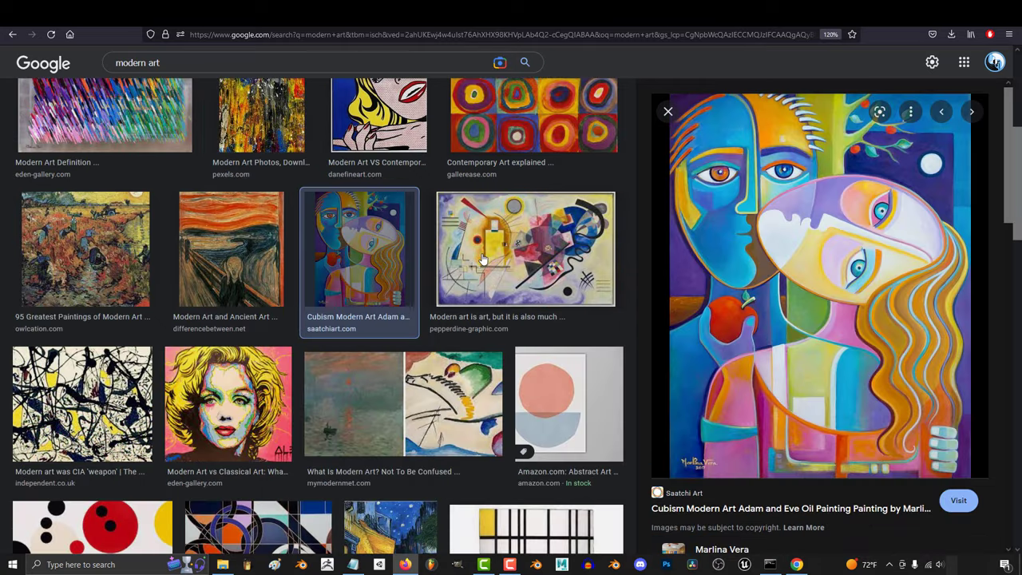
# - Preview the geometric abstract and black-and-yellow splatter paintings, then search 'contemporary art'
pyautogui.click(525, 249)
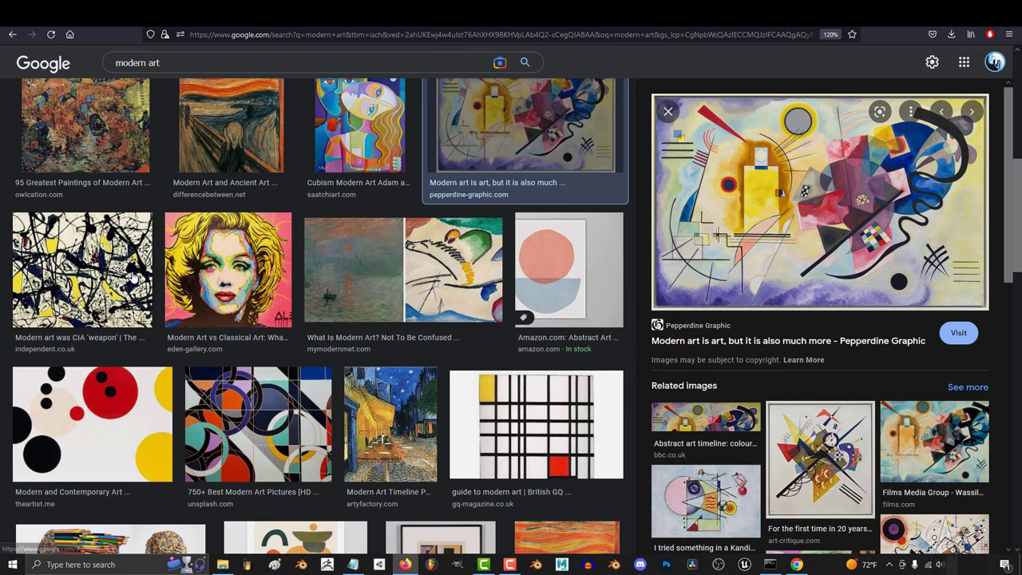
pyautogui.click(81, 269)
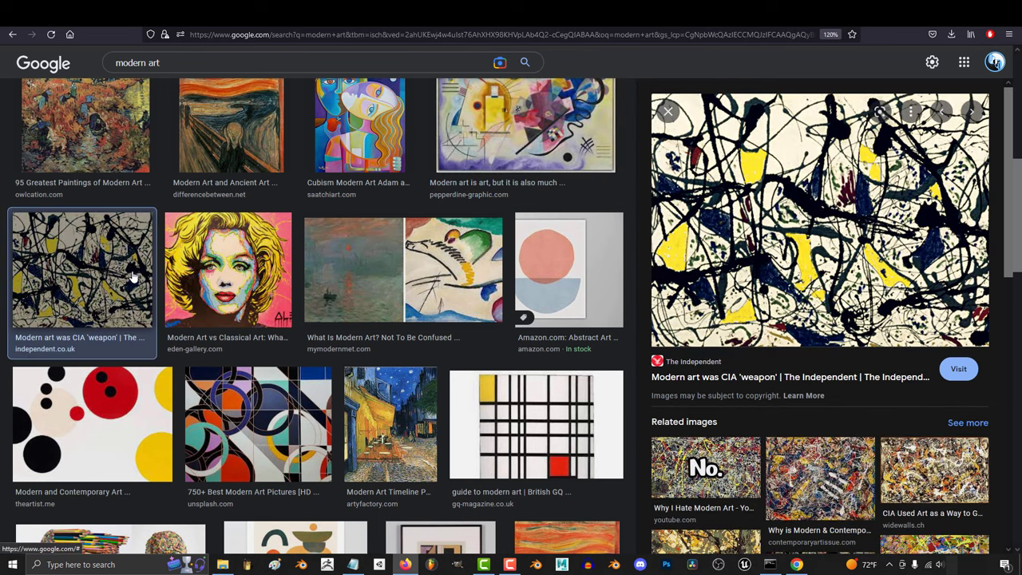
pyautogui.click(93, 423)
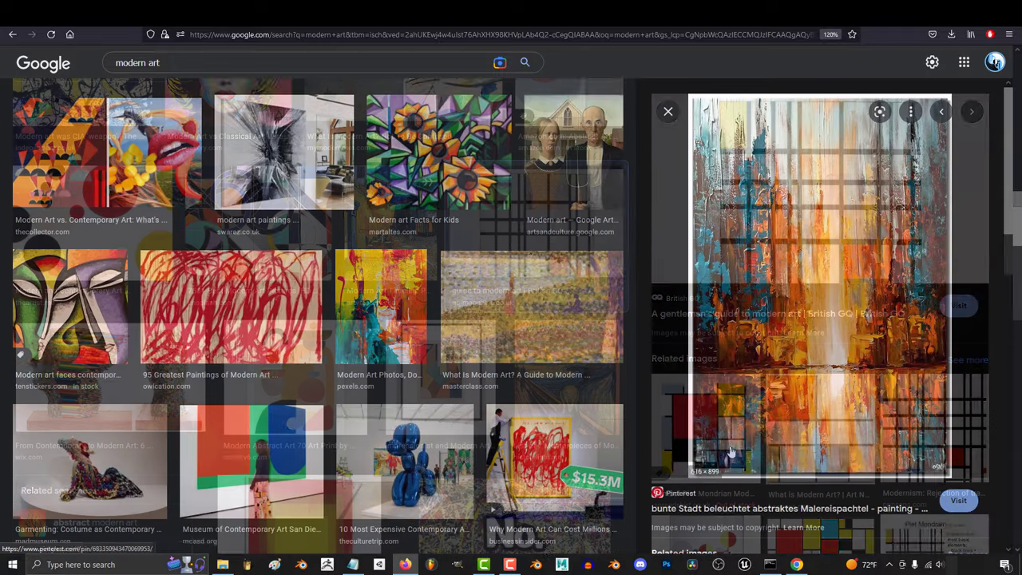
pyautogui.write('contemporary art')
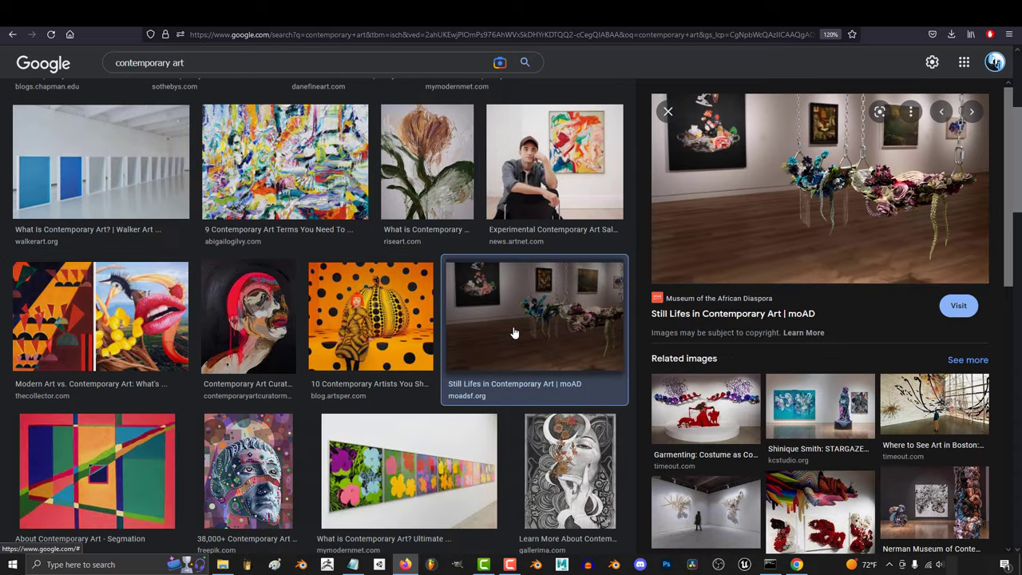
# - Scroll the contemporary art results and preview the colourful hanging-strips installation and another result
pyautogui.scroll(-3)
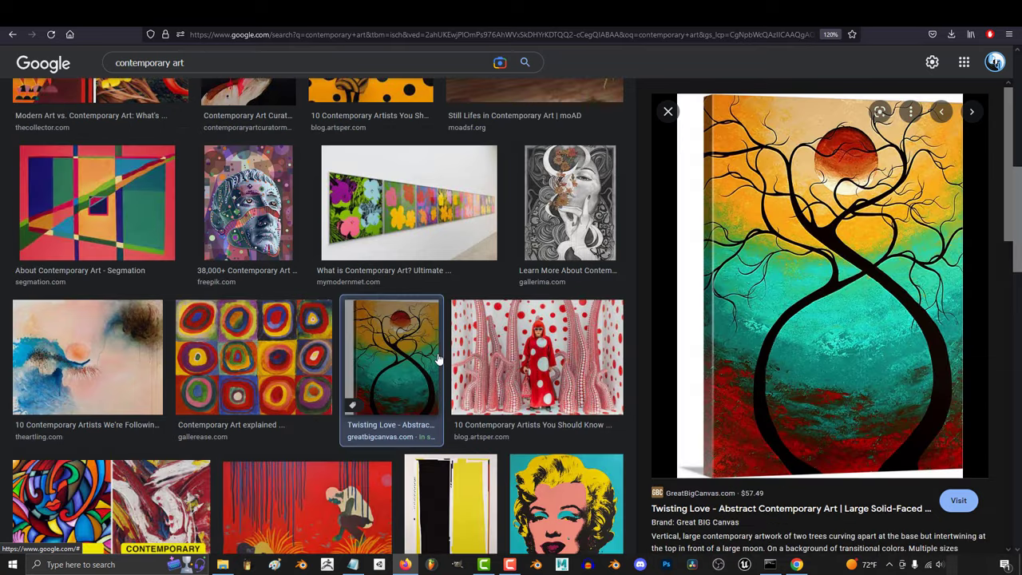
pyautogui.click(568, 201)
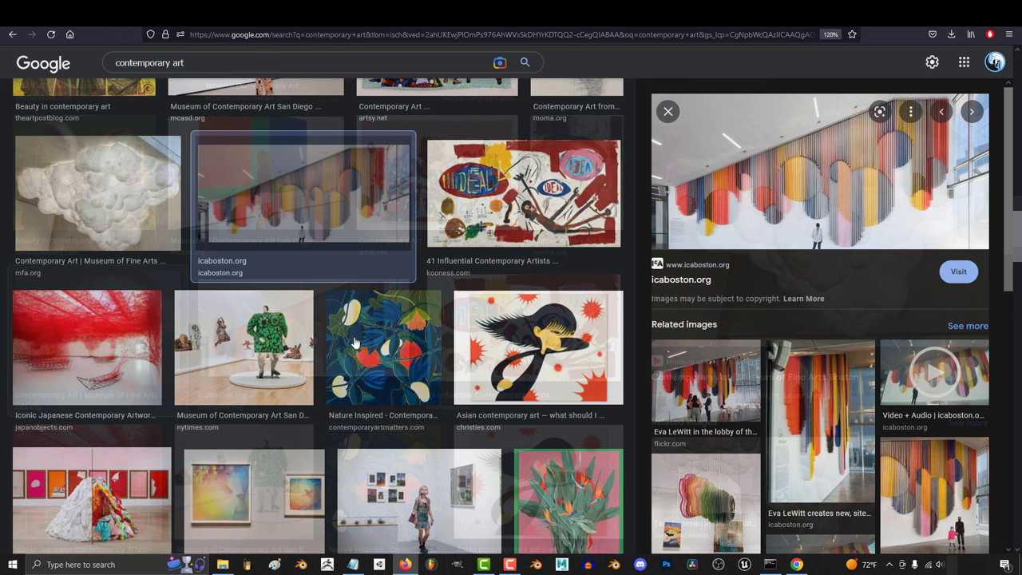
pyautogui.click(86, 346)
pyautogui.write('graffiti')
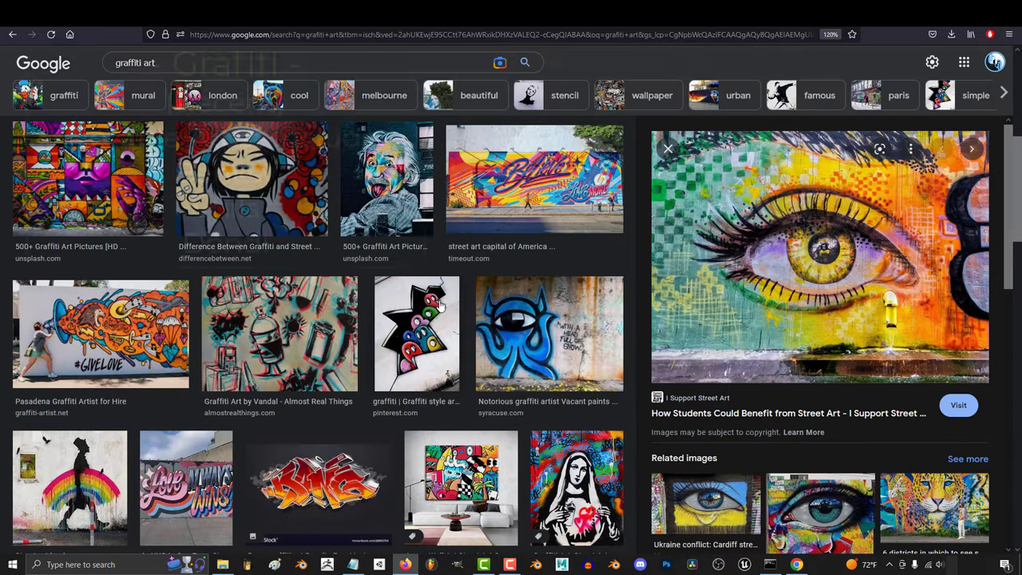
# - Preview the Banksy street-art figure walking beneath a rainbow and a nearby graffiti result
pyautogui.click(533, 179)
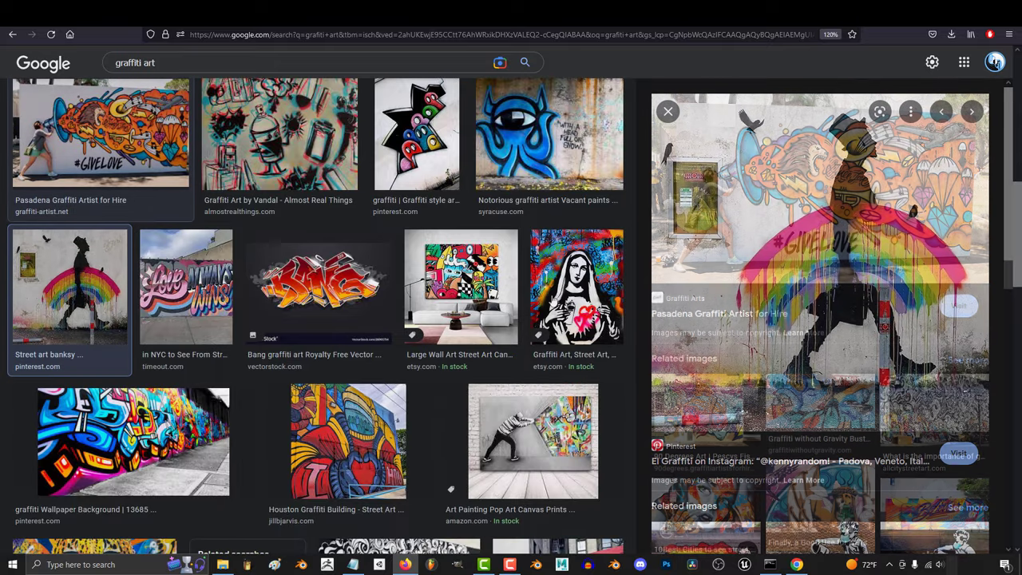
pyautogui.click(576, 287)
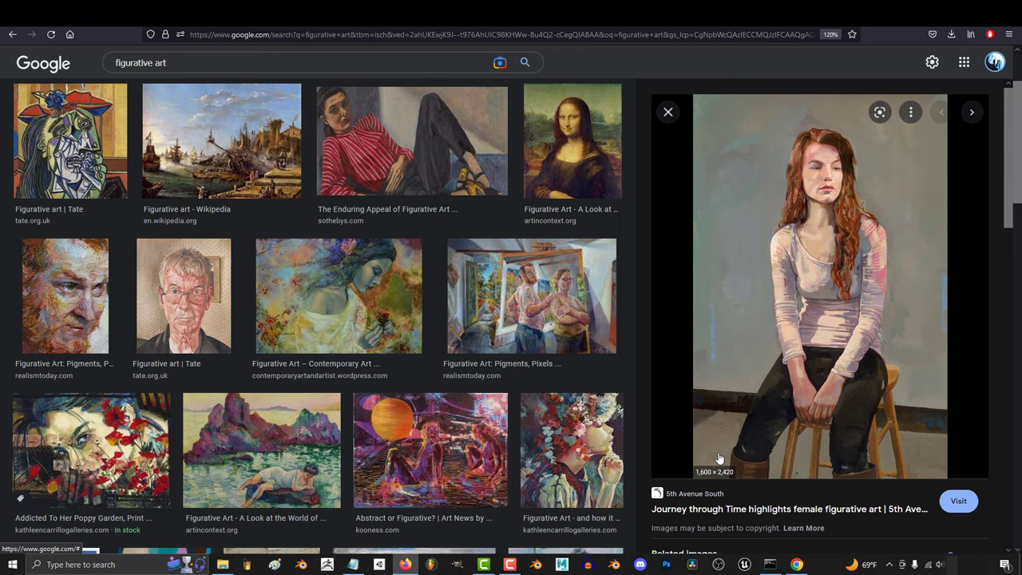
# - Preview the portrait of the red-haired woman seated on a stool
pyautogui.click(571, 140)
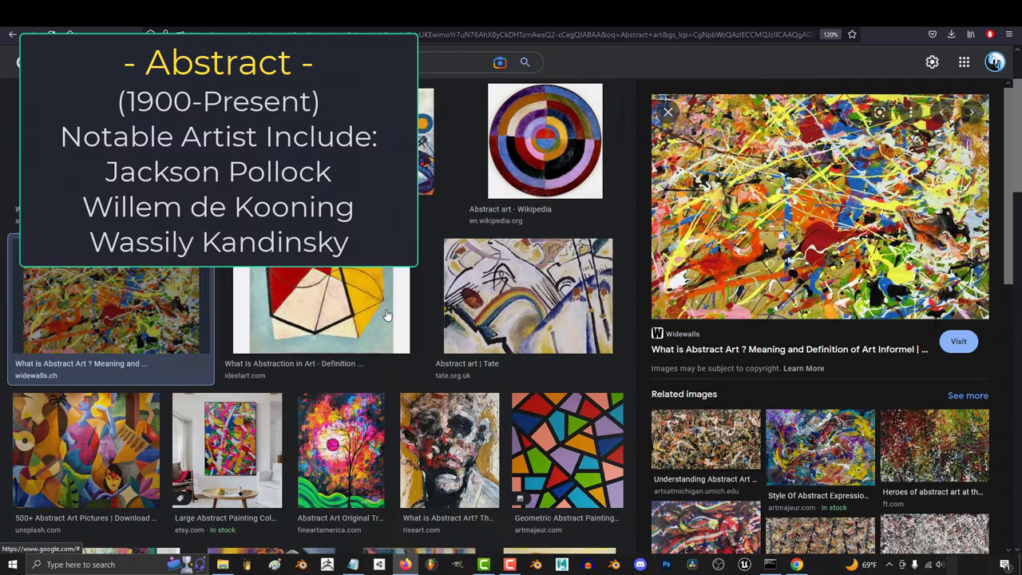
# - Preview the red-and-yellow geometric abstraction and the ARTnews blue-and-yellow painting, then search 'happy art'
pyautogui.click(321, 296)
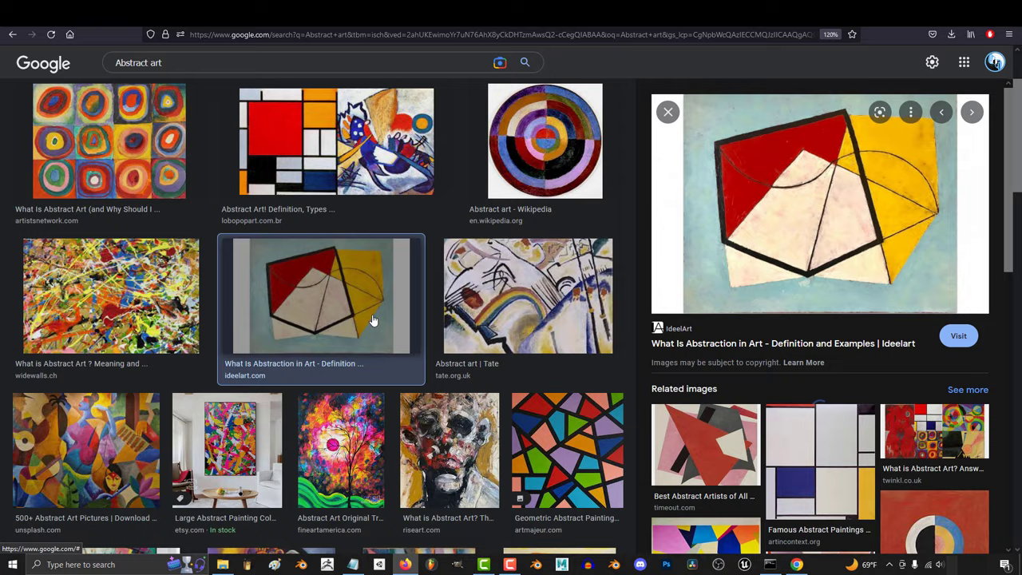
pyautogui.scroll(-3)
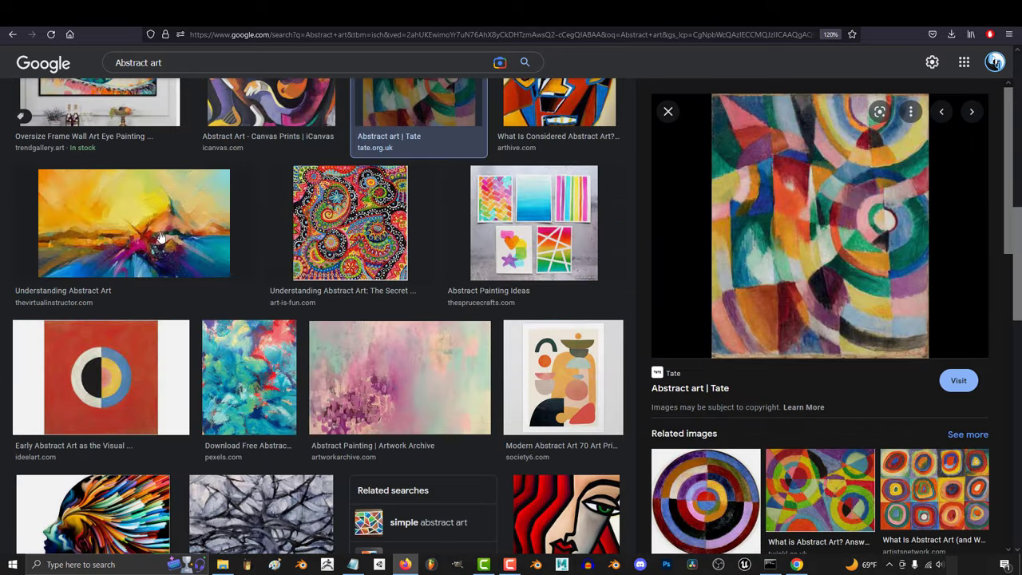
pyautogui.click(134, 224)
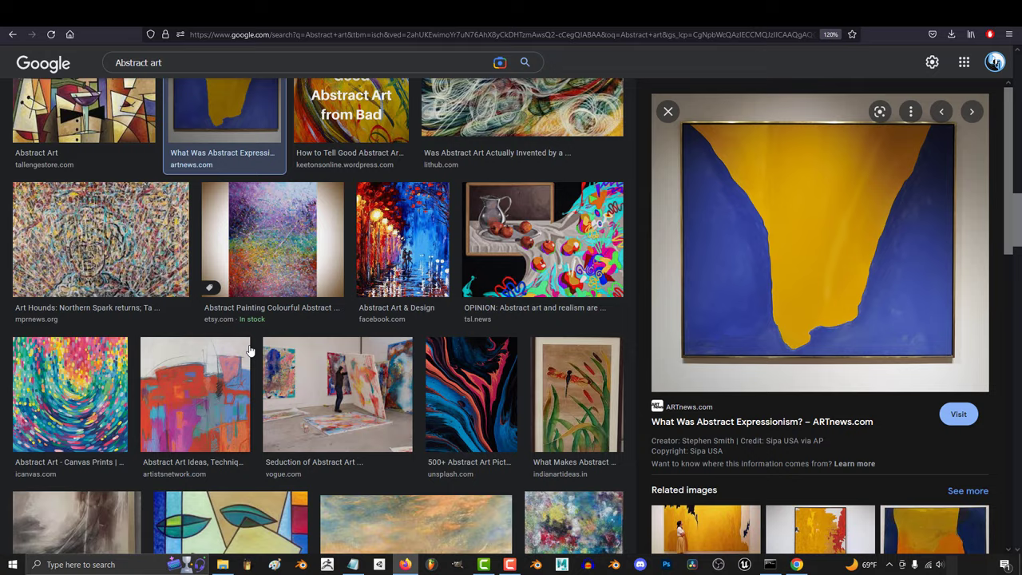
pyautogui.write('happy art')
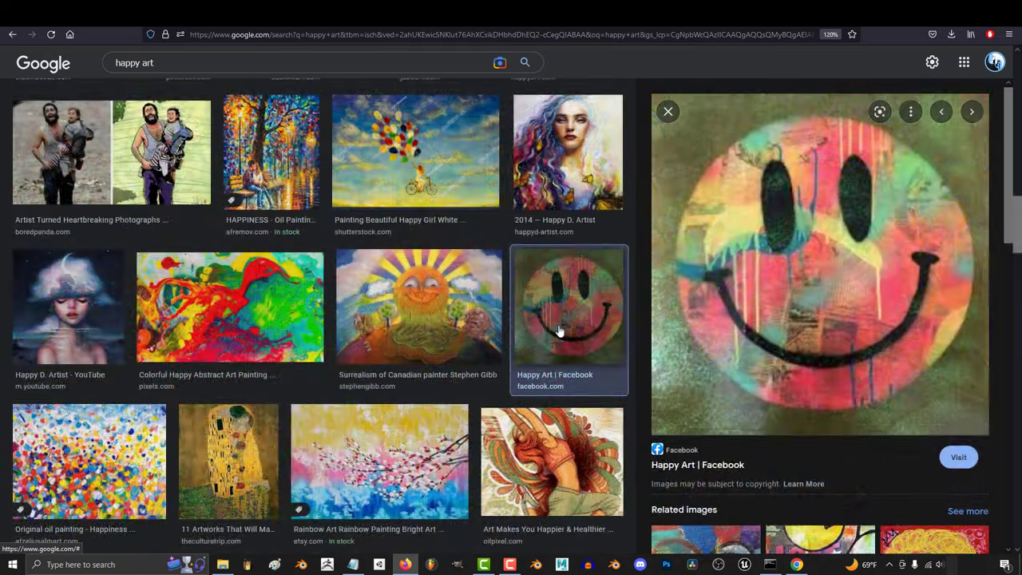
# - Search 'abstract happiness art' and preview the pastel Happiness painting, family tree painting and Redbubble print
pyautogui.write('abstract happiness art')
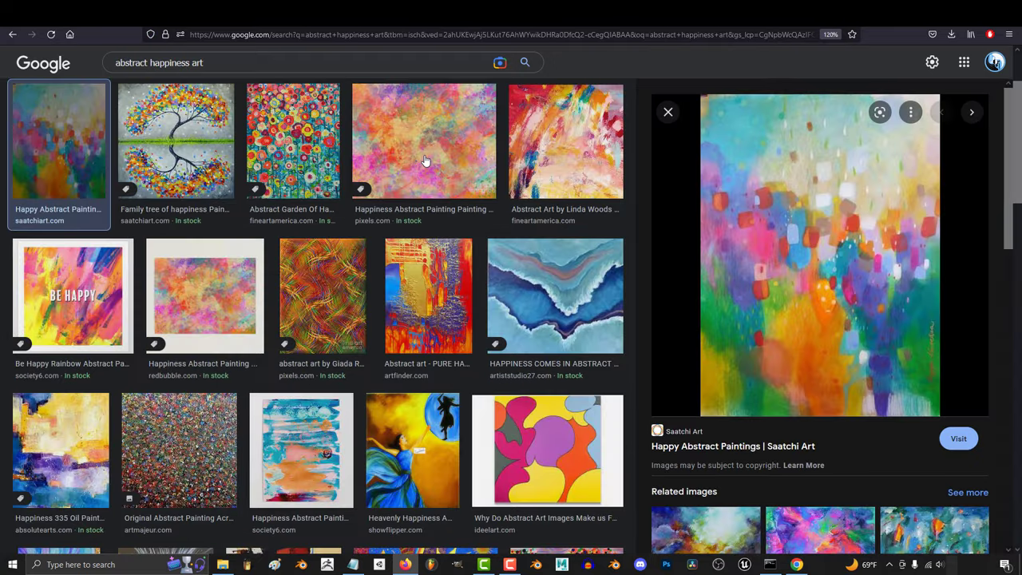
pyautogui.click(425, 141)
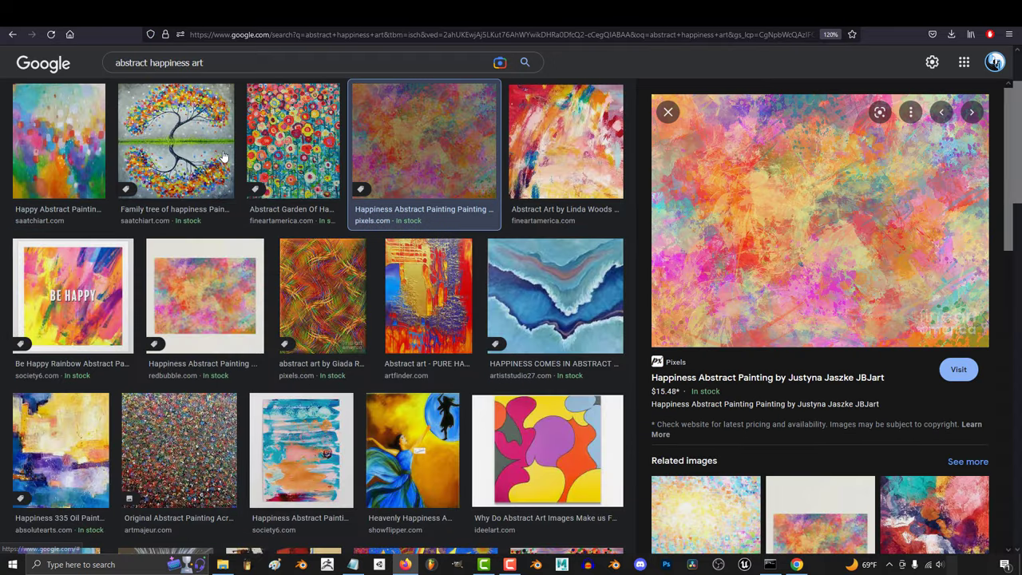
pyautogui.click(175, 140)
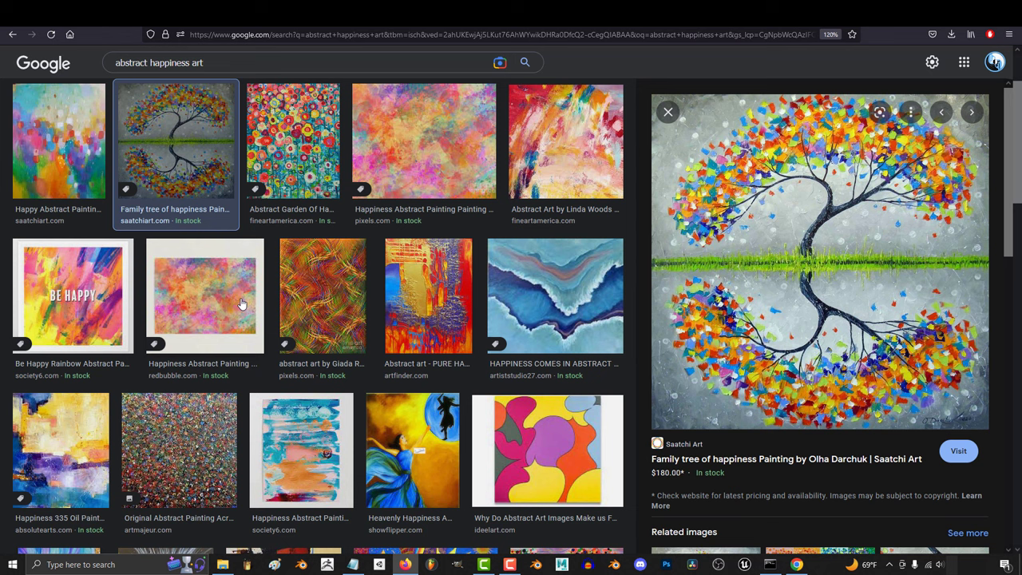
pyautogui.click(204, 296)
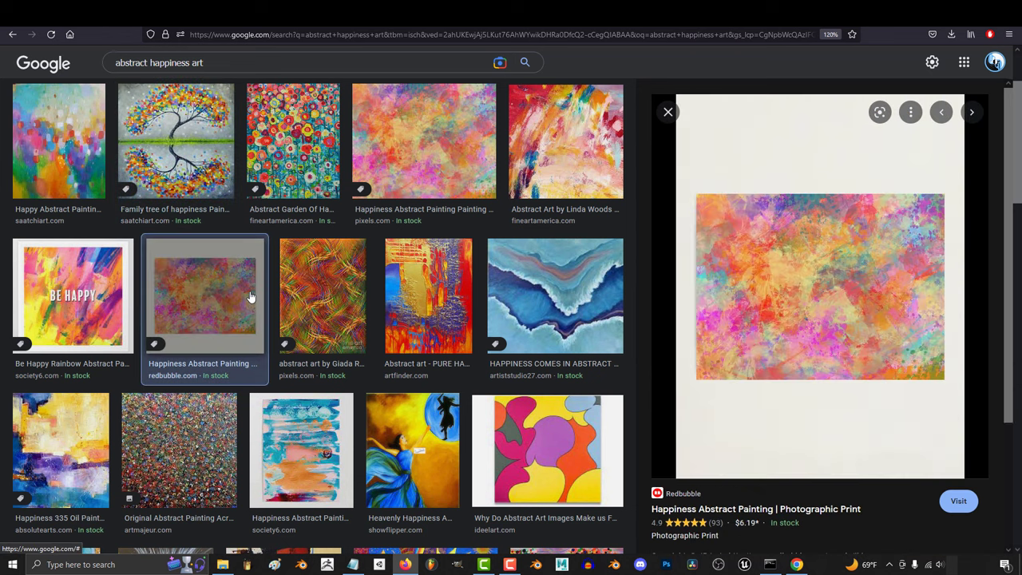
# - Preview the 365 Days of Happiness tree painting, then search 'abstract tech wallpaper art'
pyautogui.scroll(-3)
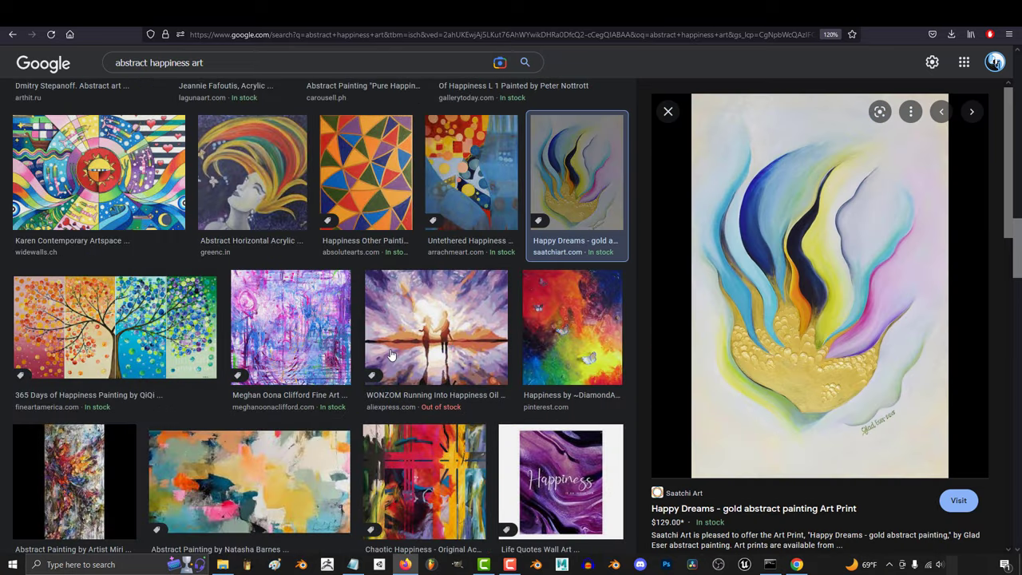
pyautogui.click(115, 327)
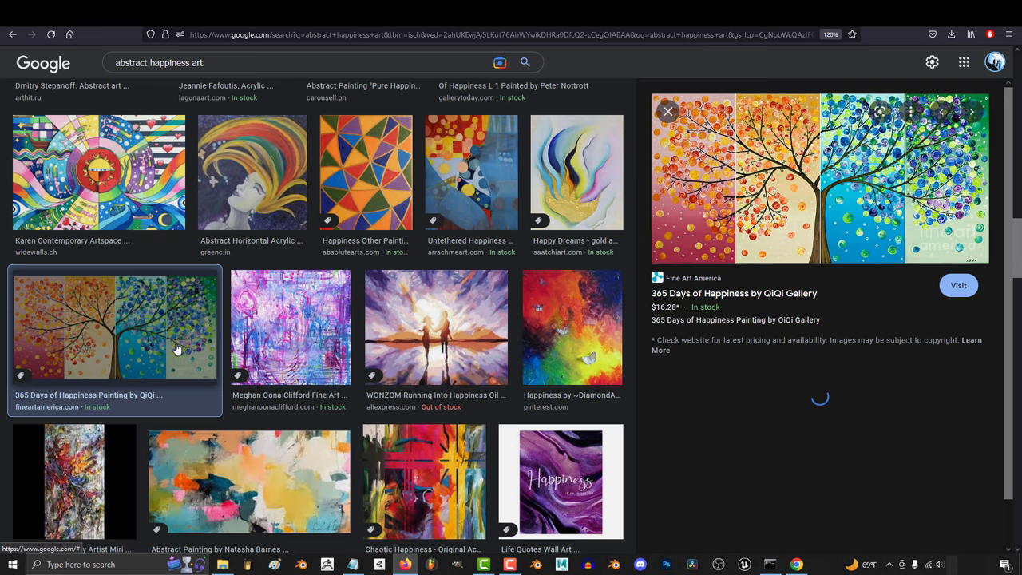
pyautogui.write('abstract tech wallpaper art')
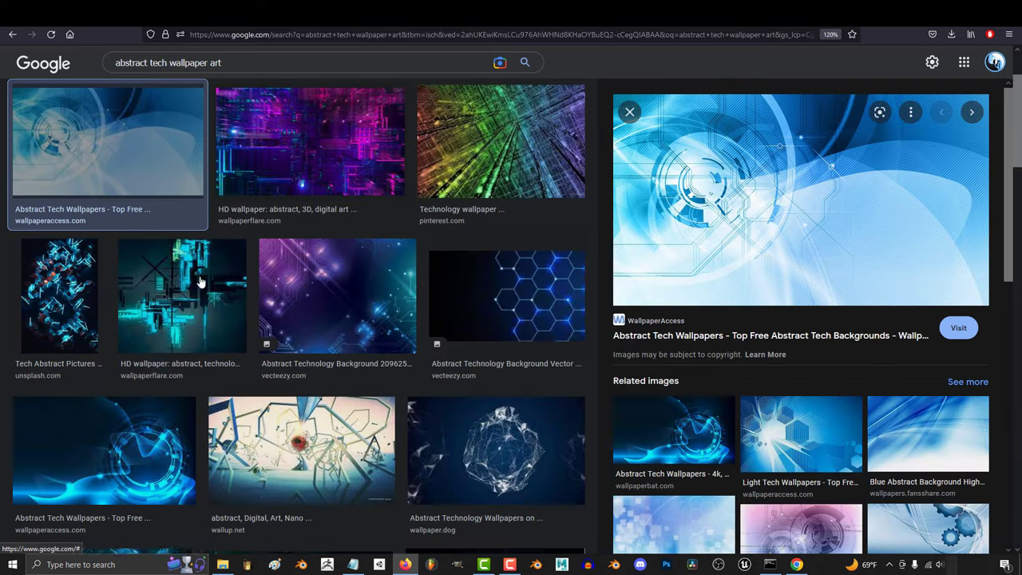